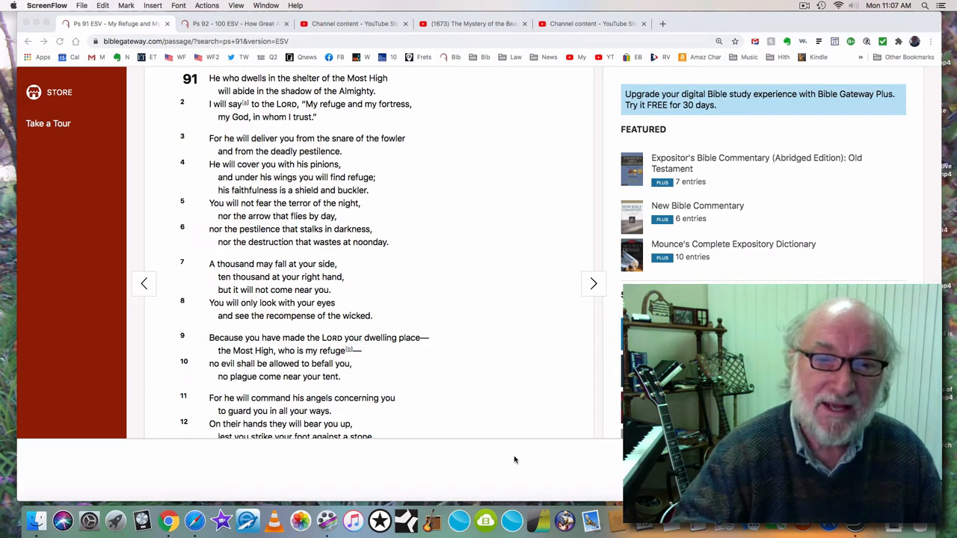
- Scroll through Psalm 91 (ESV) to verses 14–16 and the start of the Footnotes
scroll("down", 3)
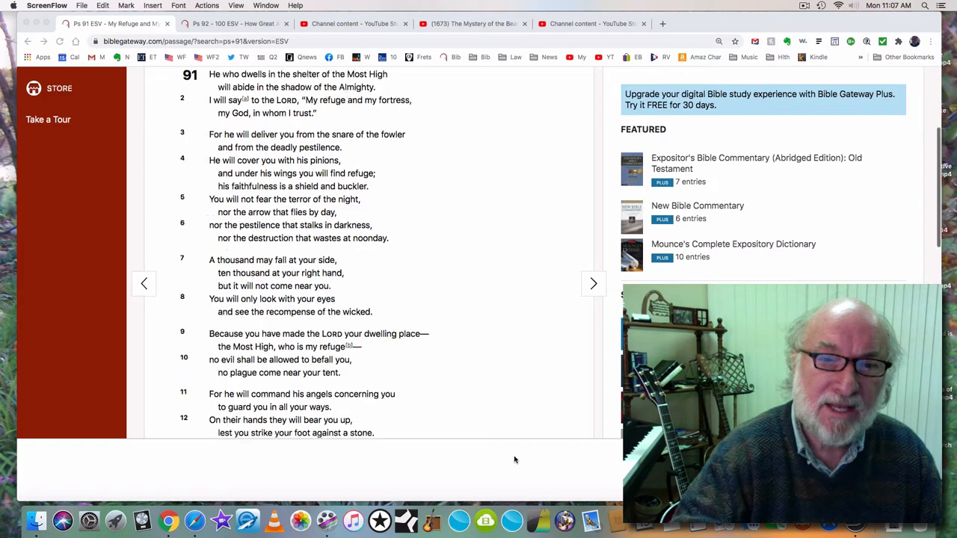
scroll("down", 3)
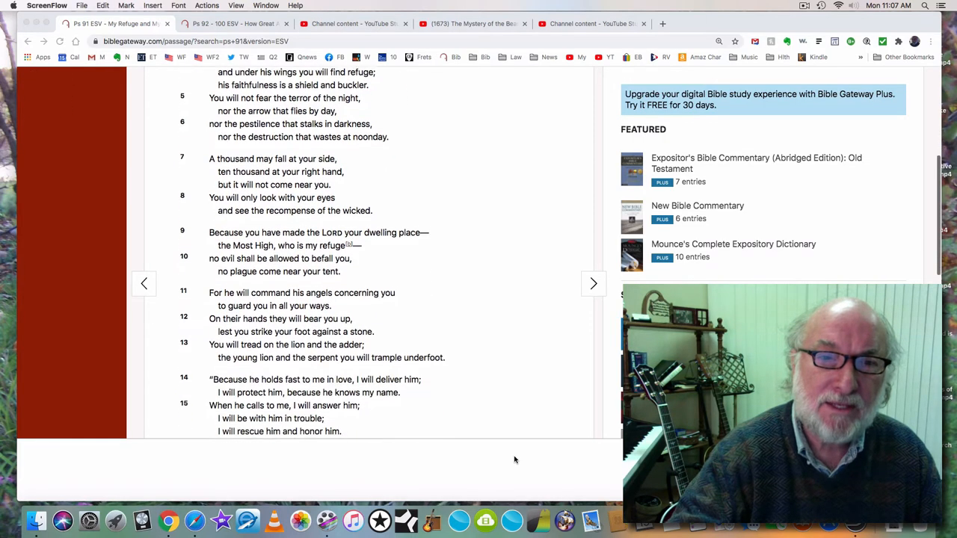
scroll("down", 3)
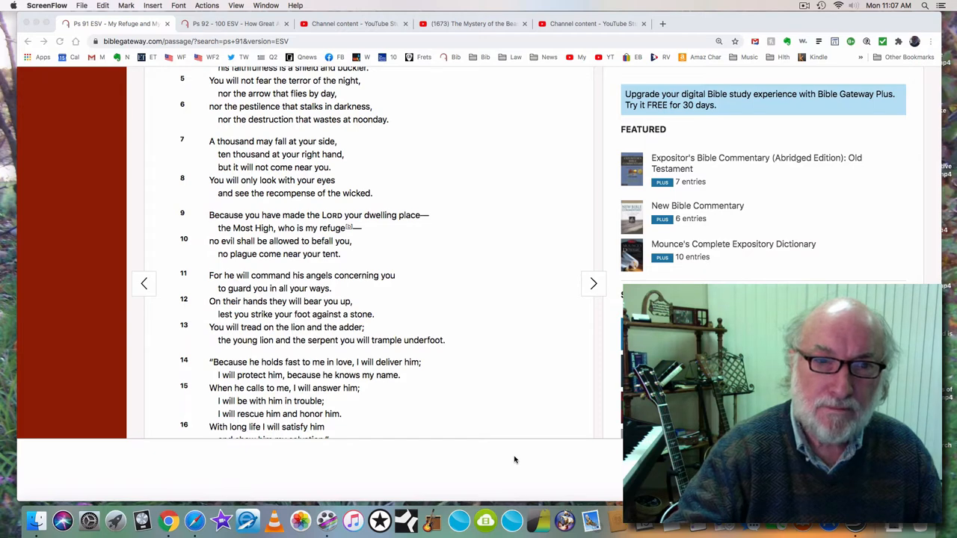
mouse_move(342, 259)
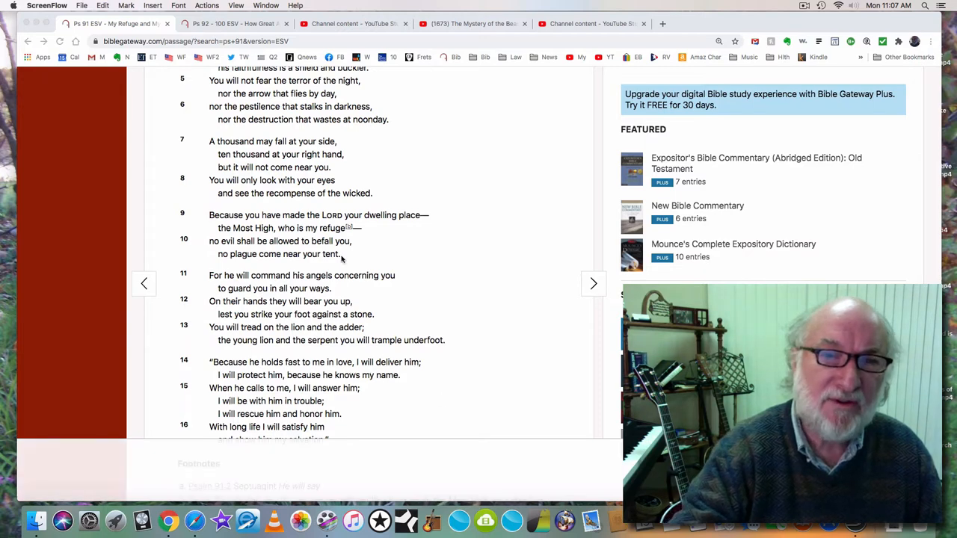
mouse_move(444, 177)
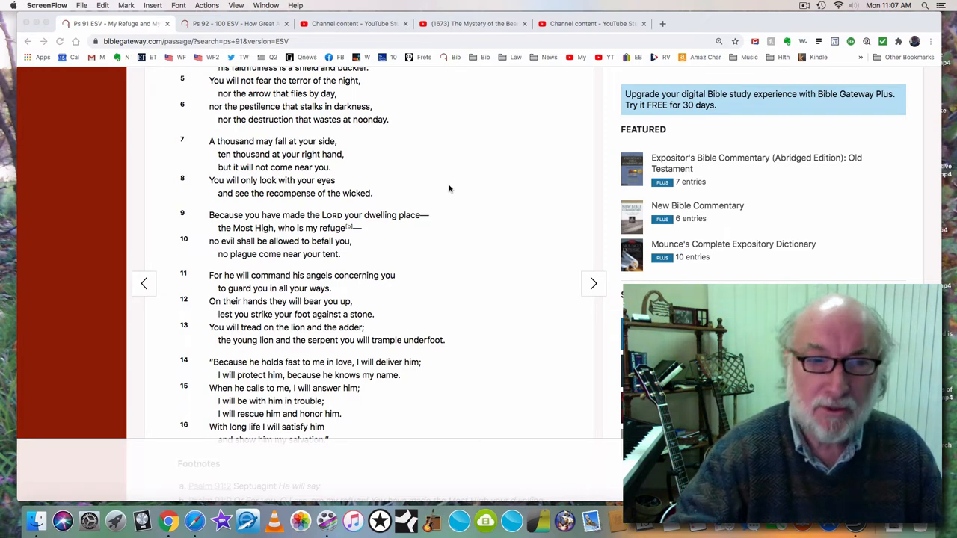
- Bring Psalm 91 verses 7–16 and the Footnotes heading into view
scroll("down", 3)
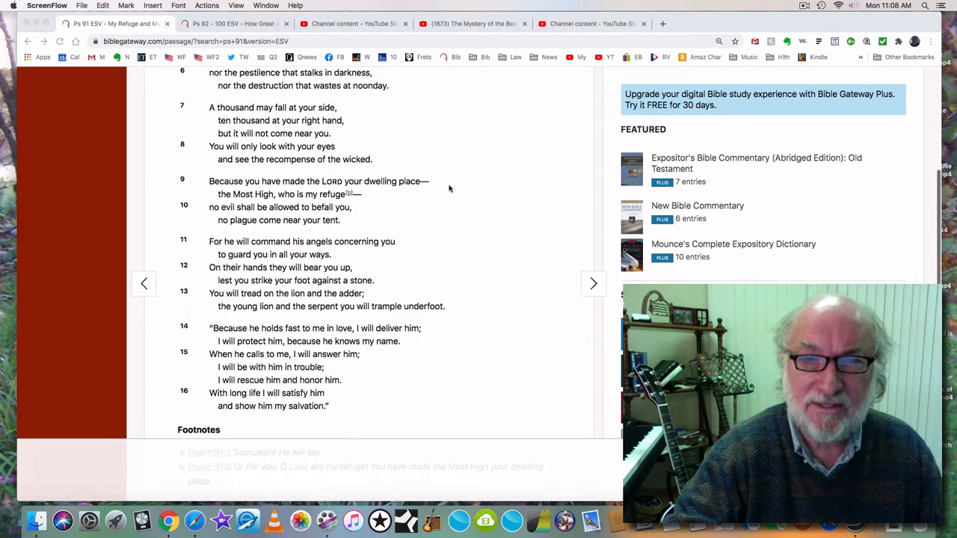
scroll("down", 3)
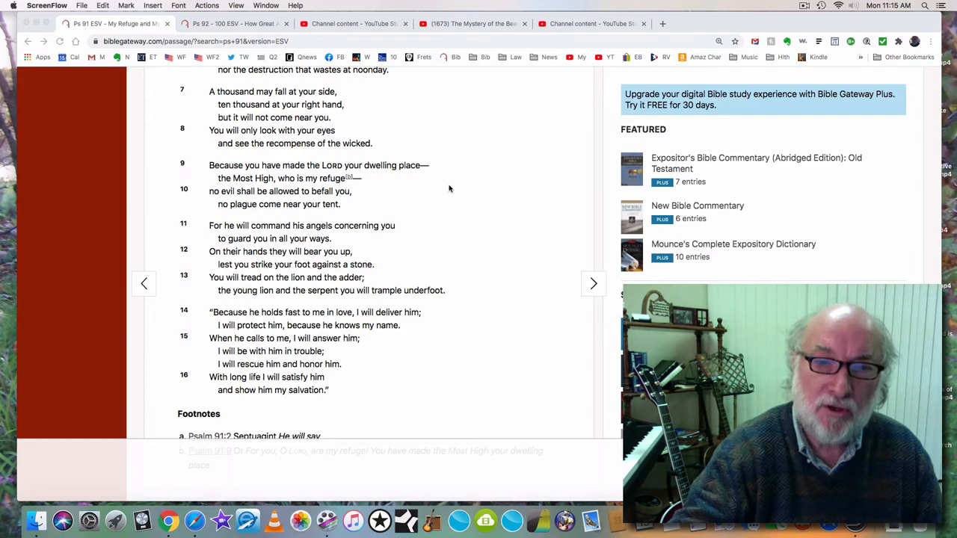
- Reveal Psalm 91 footnotes a and b in full below verse 16
scroll("down", 3)
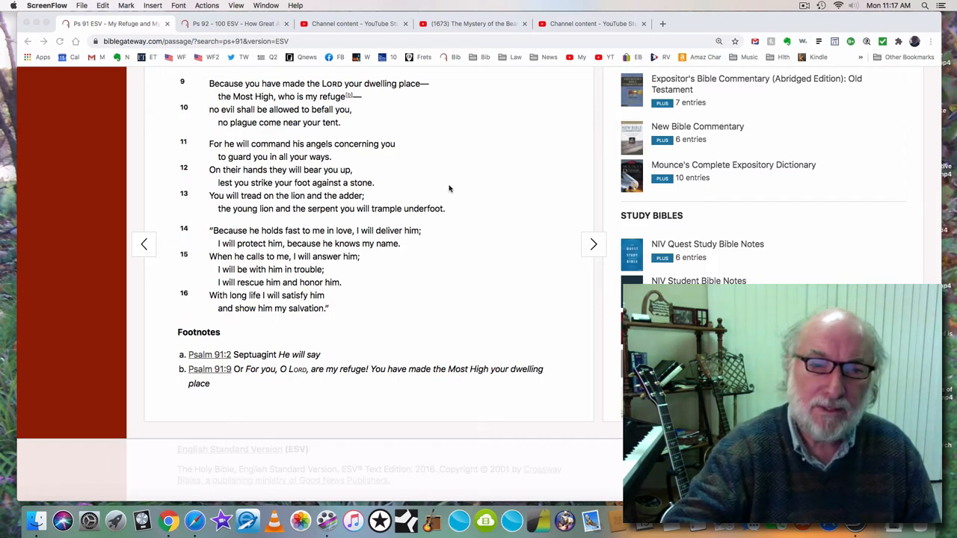
- Check the ESV copyright notice, then return to Psalm 91 verses 7–16
scroll("down", 3)
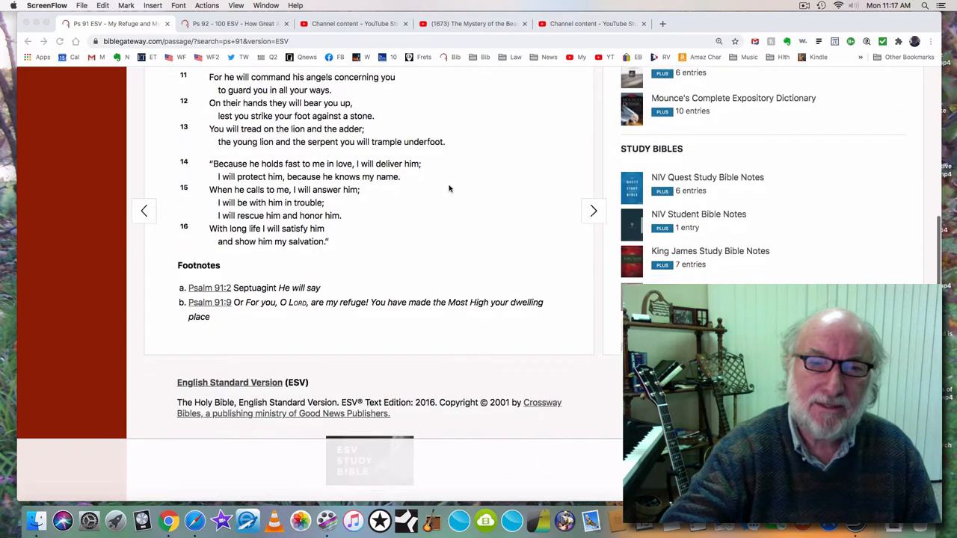
scroll("down", 3)
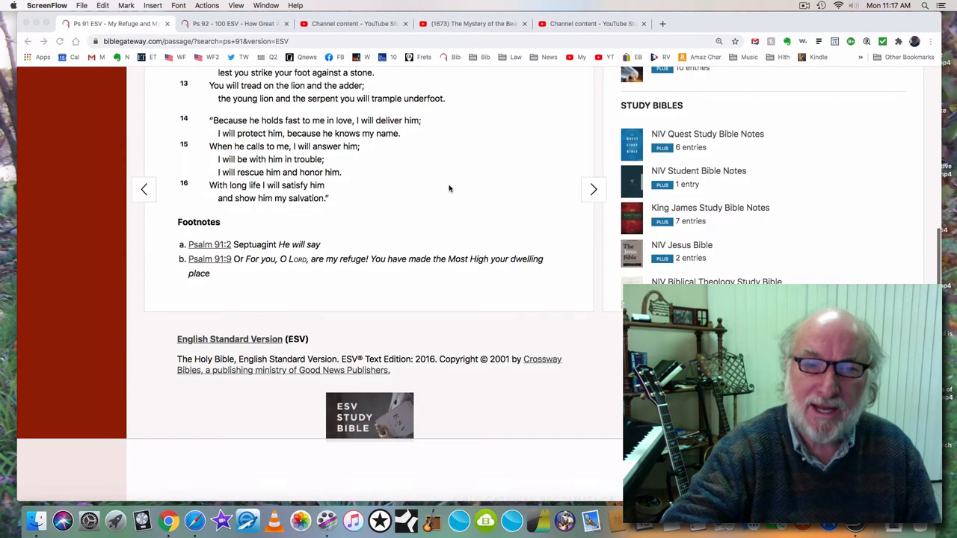
scroll("down", 3)
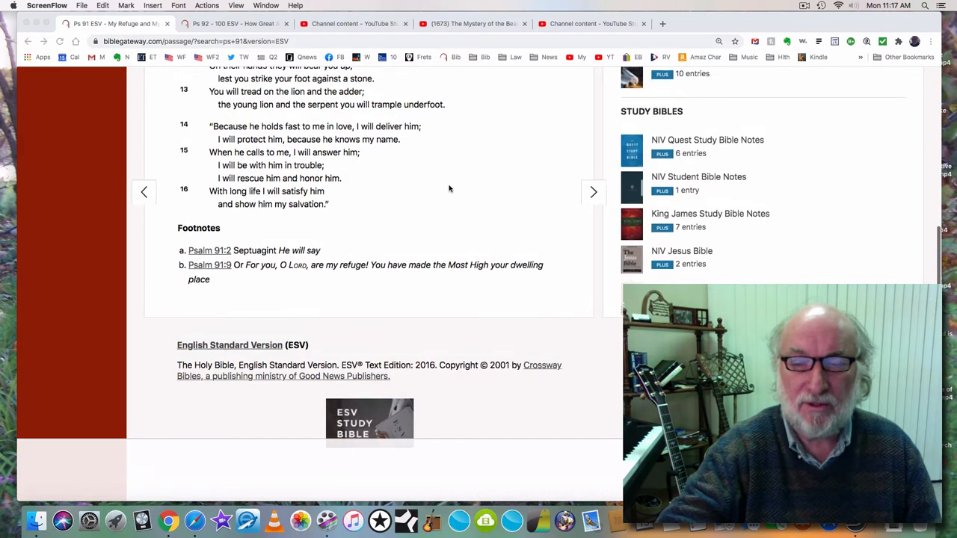
scroll("up", 3)
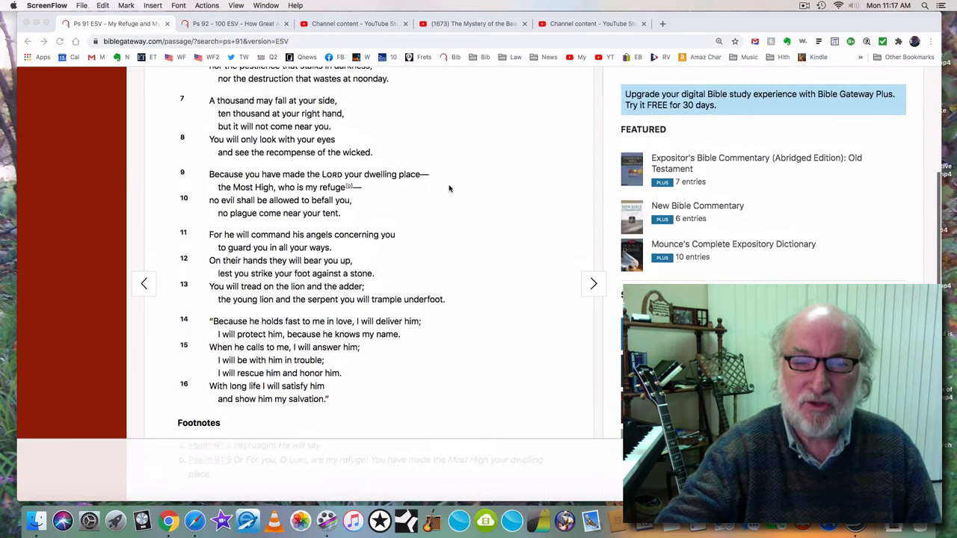
- Go back to Psalm 91's opening, showing verses 1–12
scroll("up", 3)
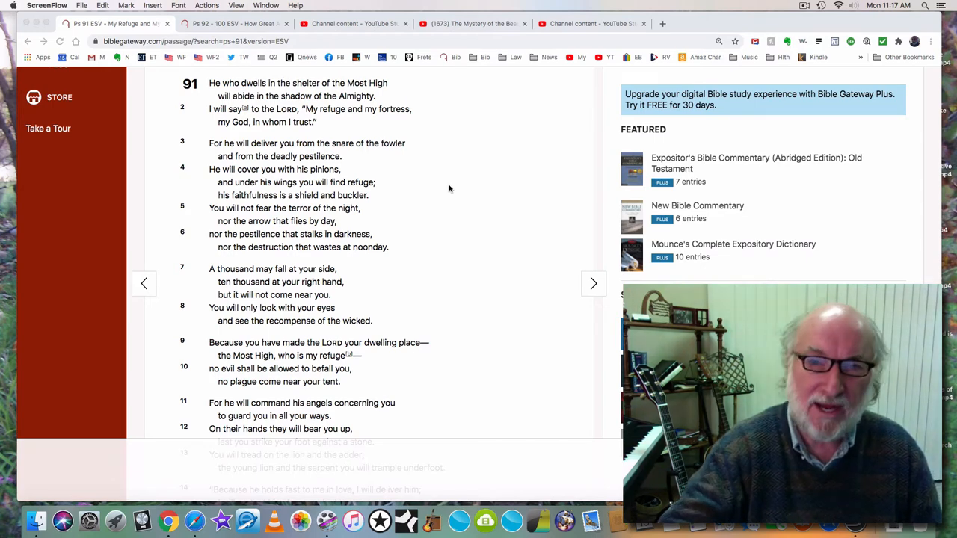
mouse_move(380, 160)
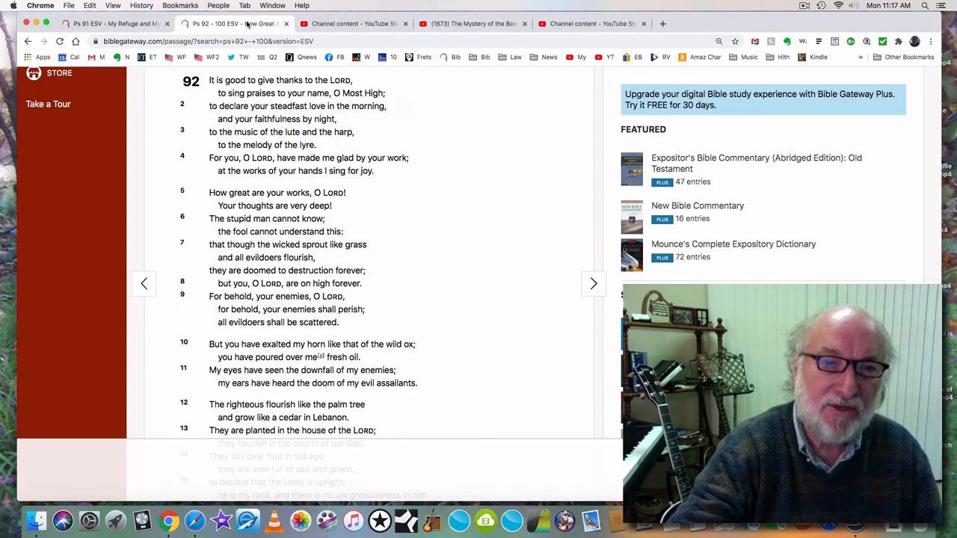
mouse_move(464, 169)
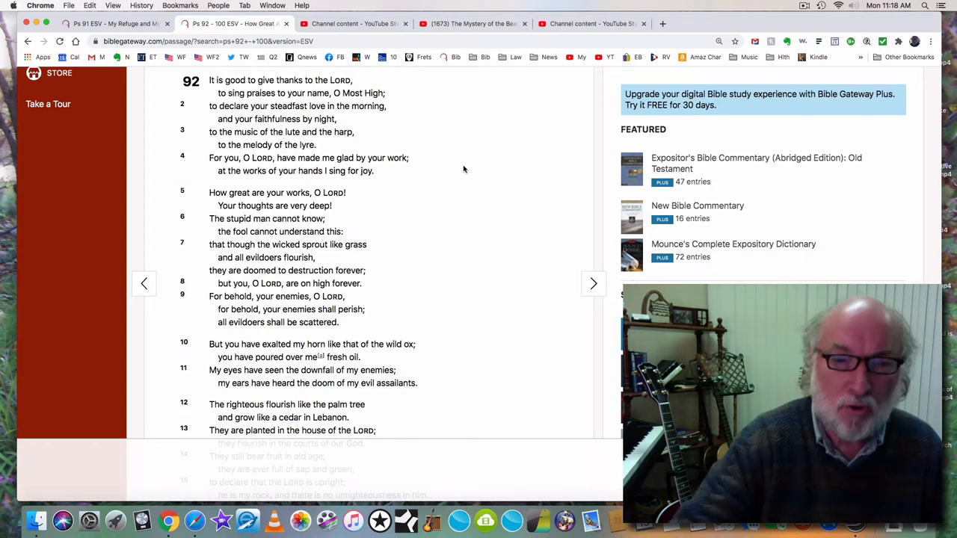
- Read Psalm 92 (ESV) past its opening to show verses 3–15
scroll("down", 3)
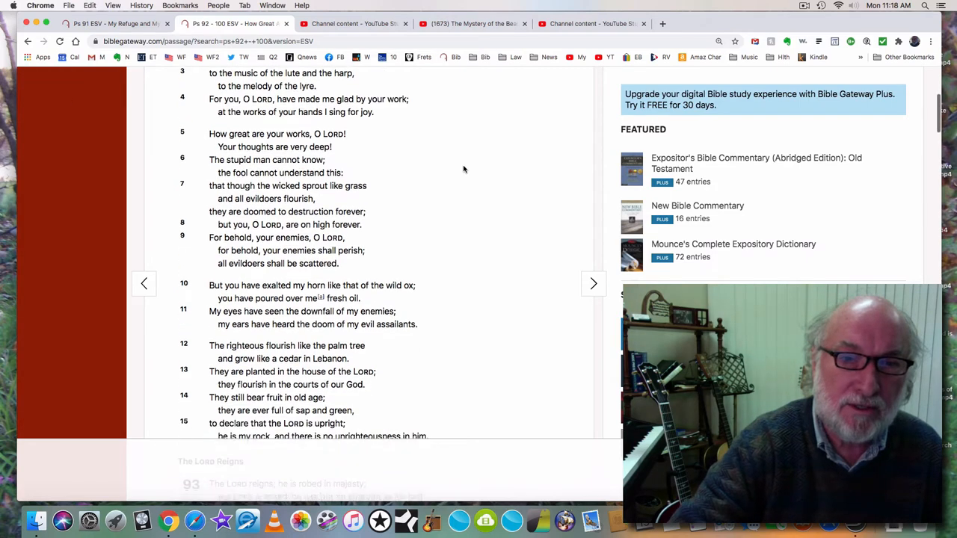
- Read past Psalm 92's end to all of Psalm 93 and Psalm 94's opening
scroll("down", 3)
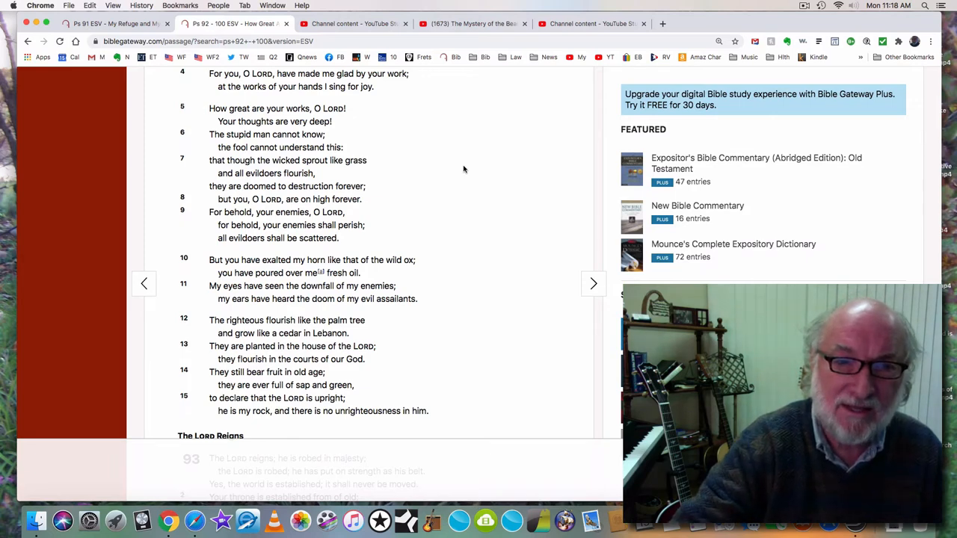
scroll("down", 3)
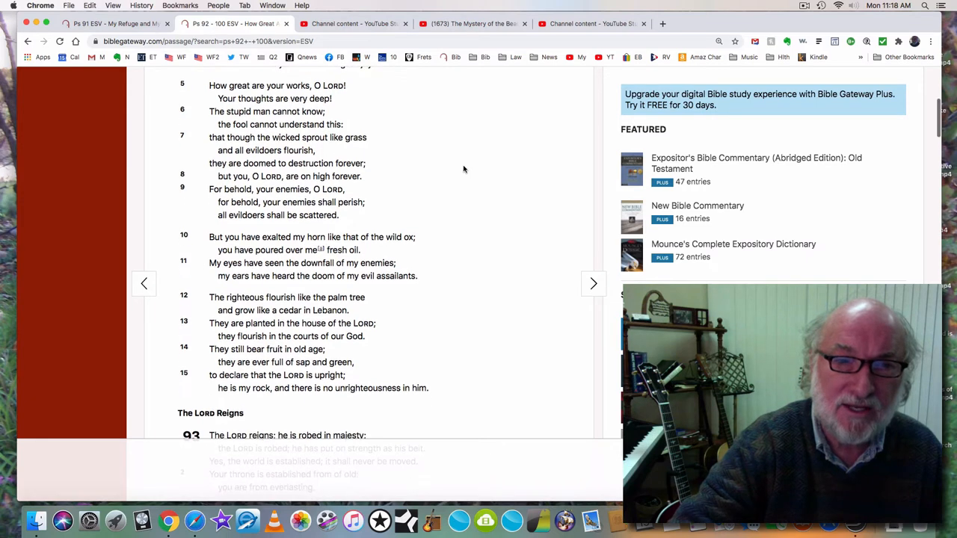
scroll("up", 3)
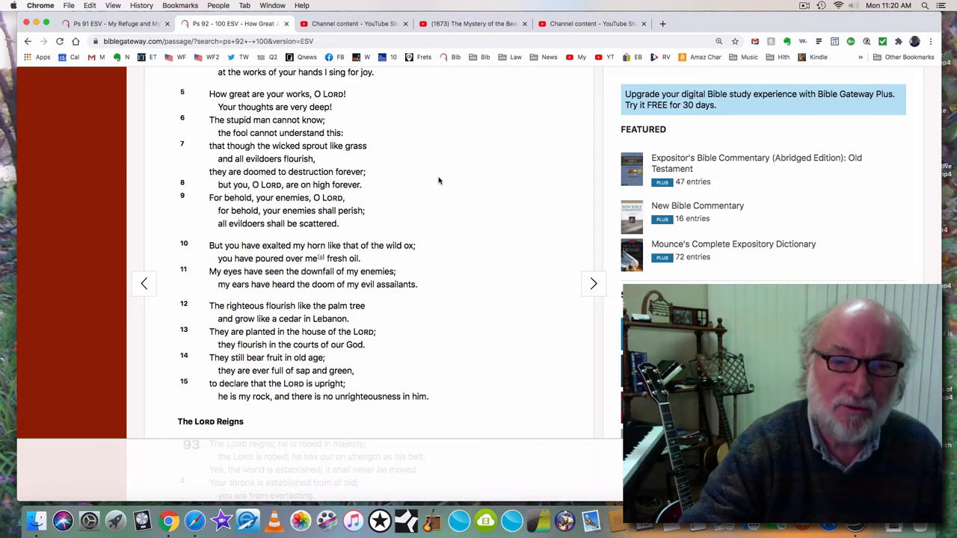
scroll("down", 3)
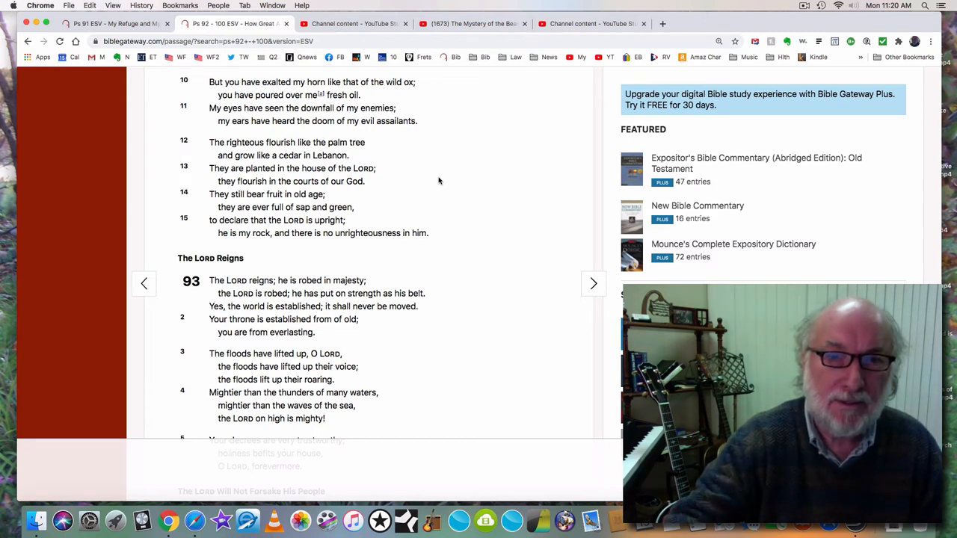
scroll("down", 3)
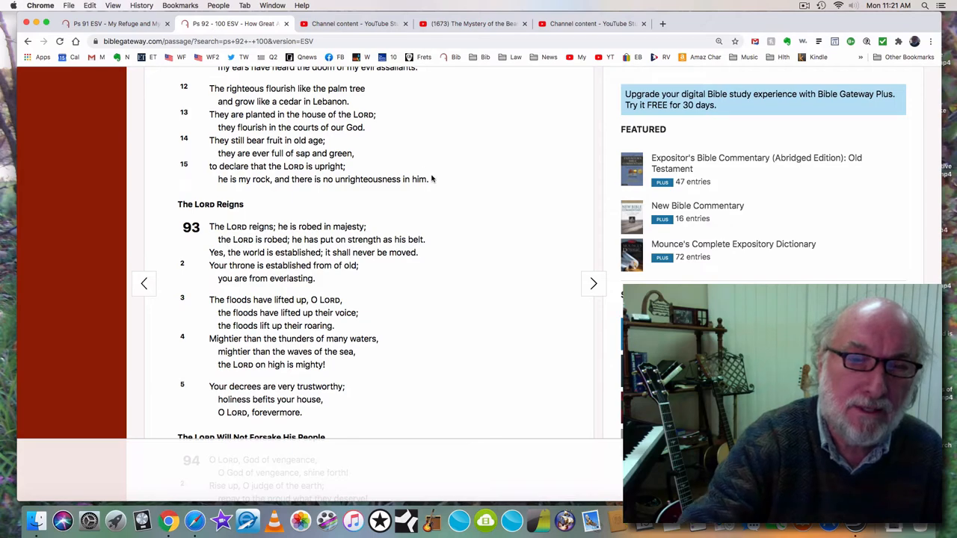
scroll("down", 3)
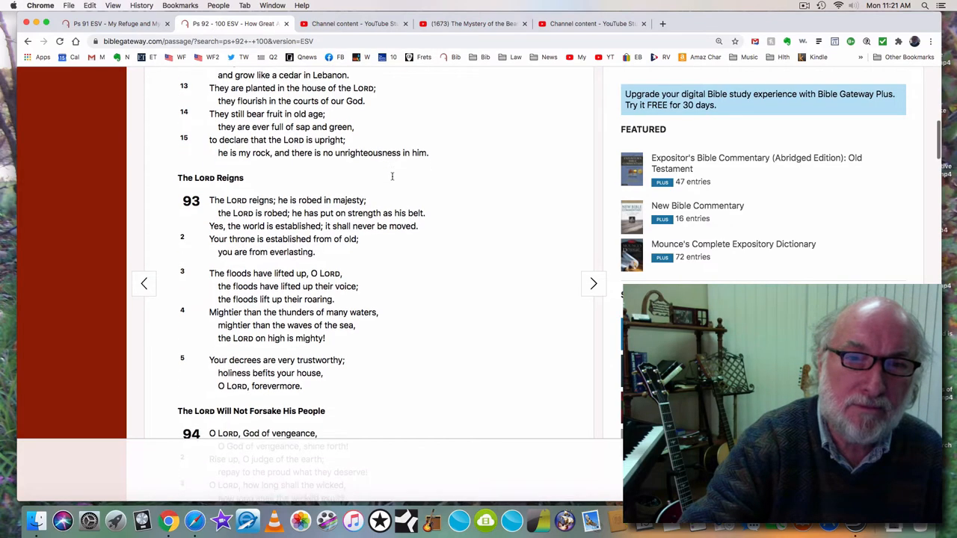
scroll("down", 3)
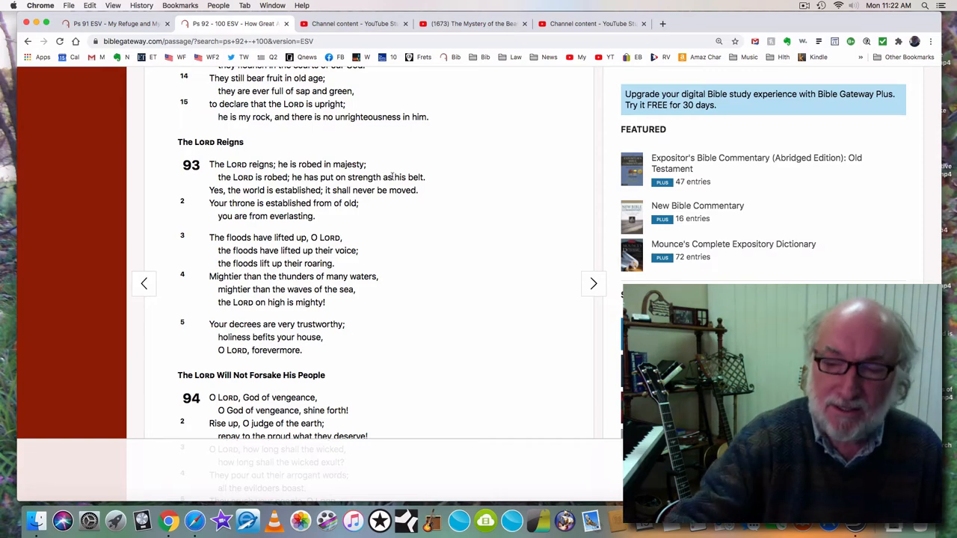
scroll("up", 3)
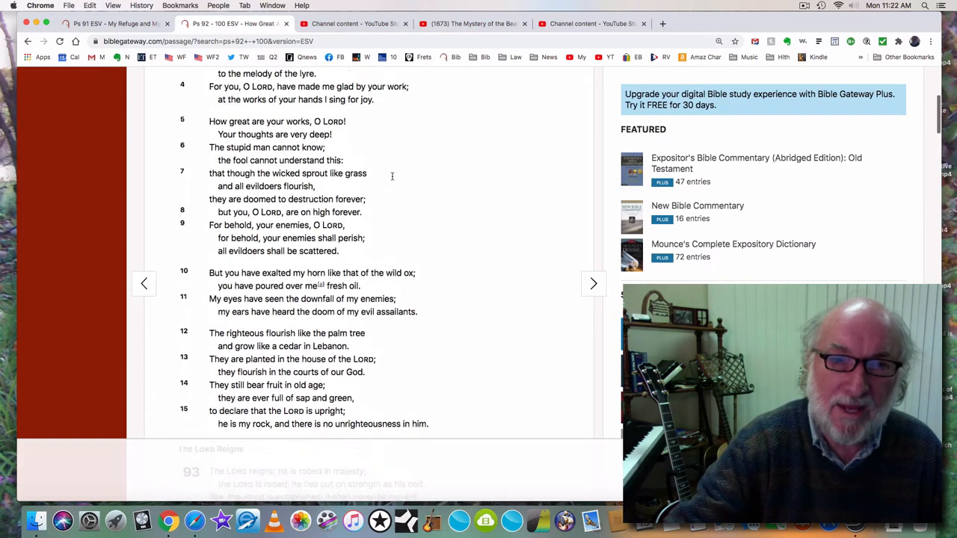
scroll("down", 3)
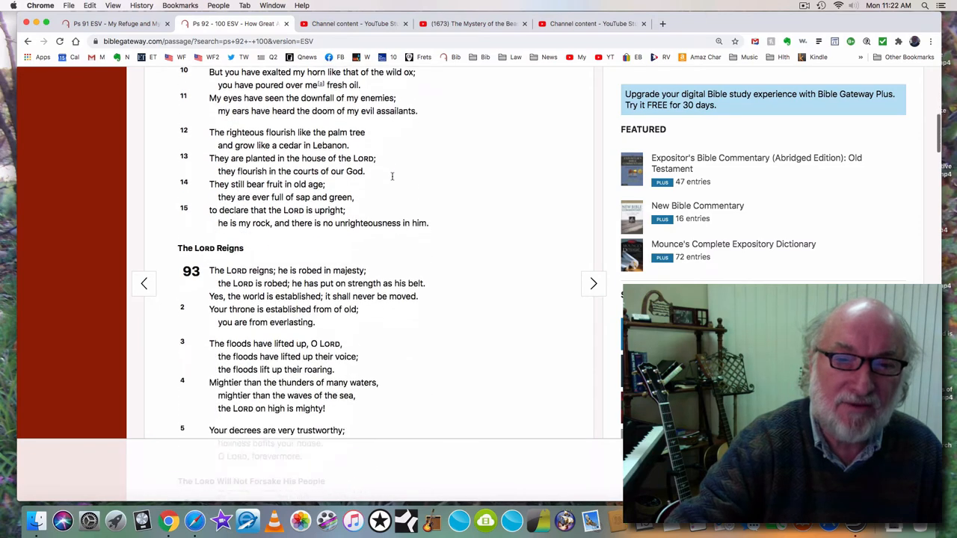
scroll("down", 3)
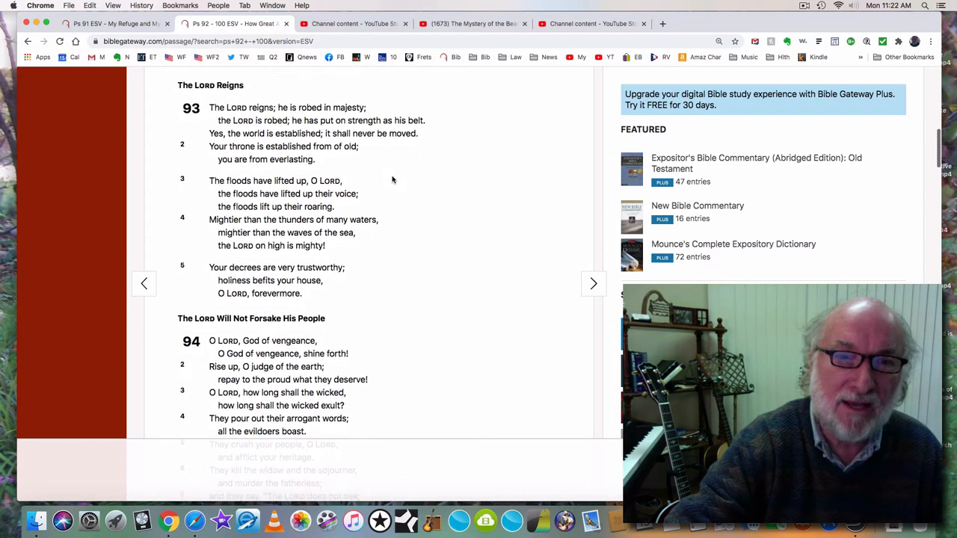
mouse_move(378, 128)
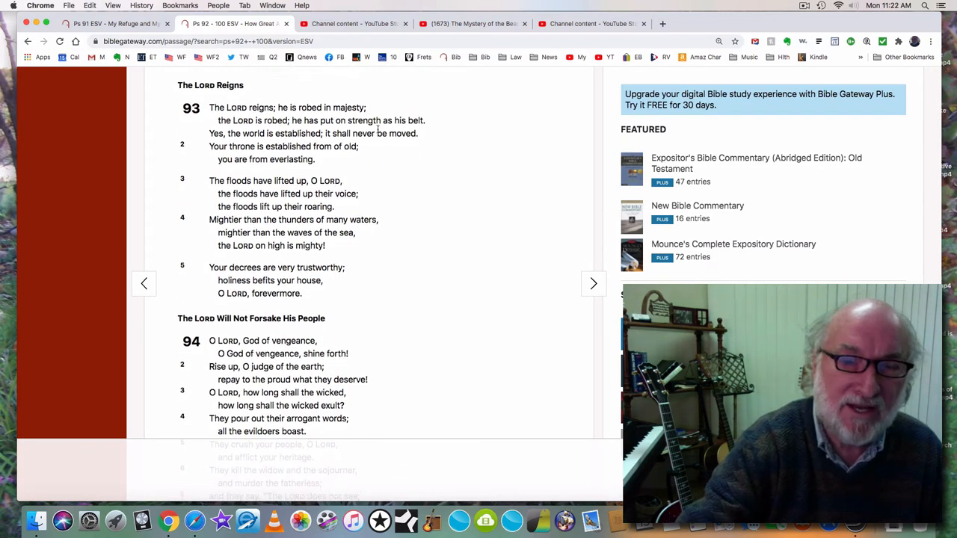
scroll("up", 3)
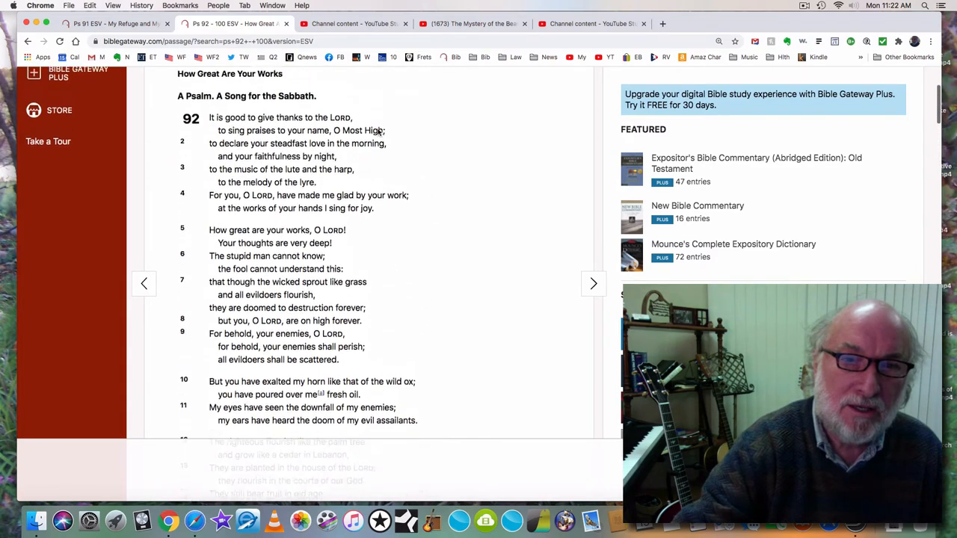
scroll("down", 3)
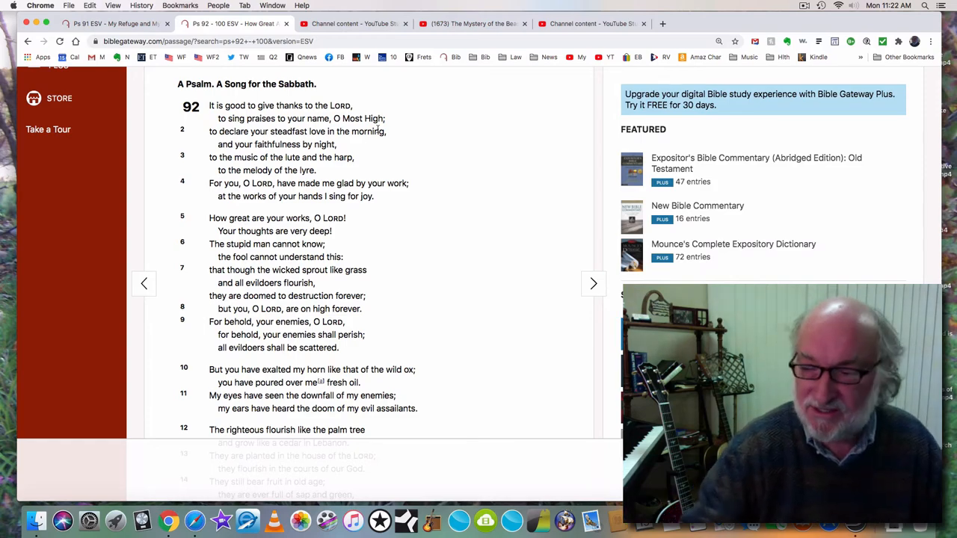
scroll("down", 3)
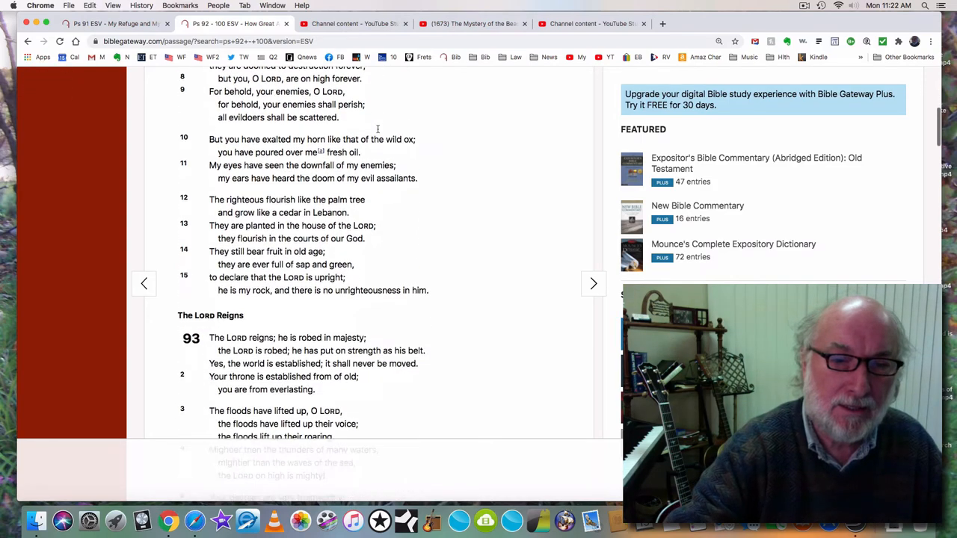
scroll("down", 3)
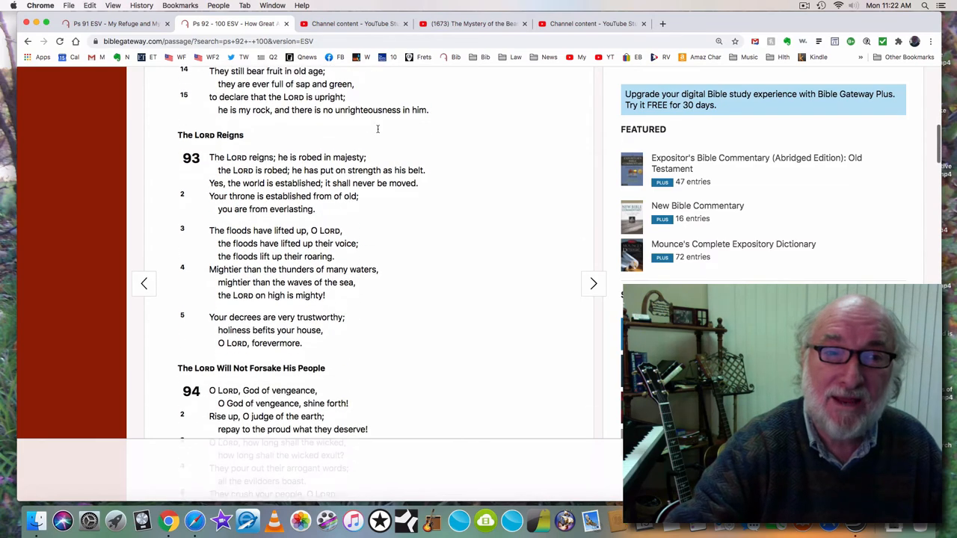
scroll("down", 3)
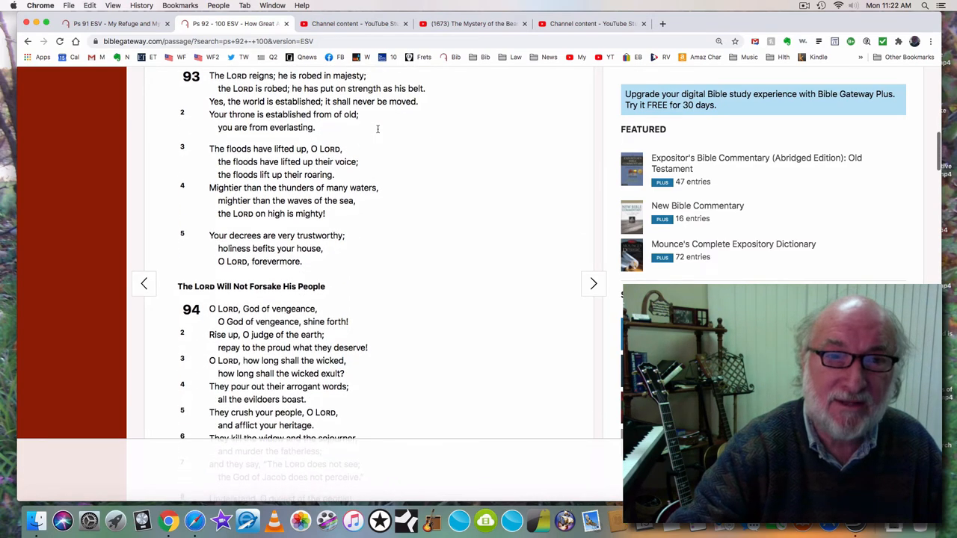
- Read Psalm 94 verses 1–10 below the close of Psalm 93
scroll("down", 3)
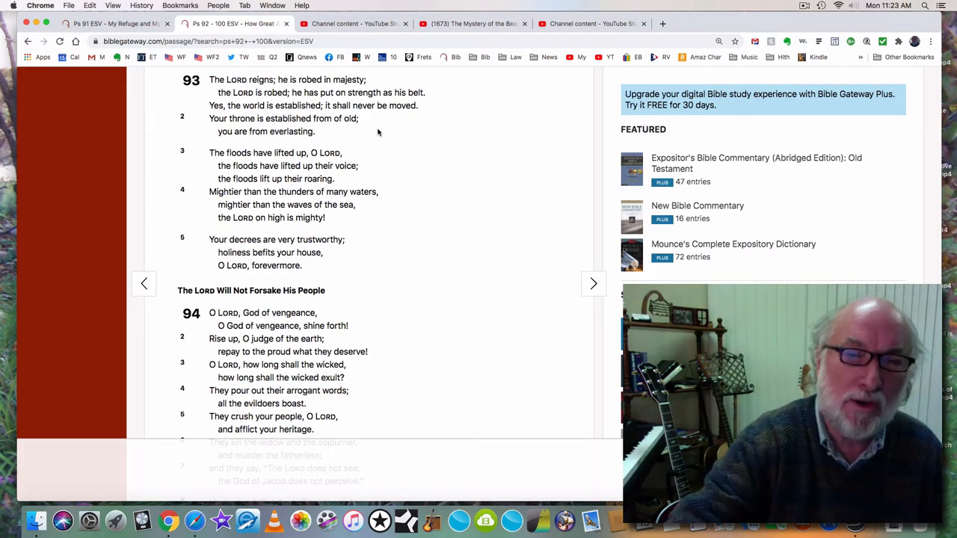
scroll("down", 3)
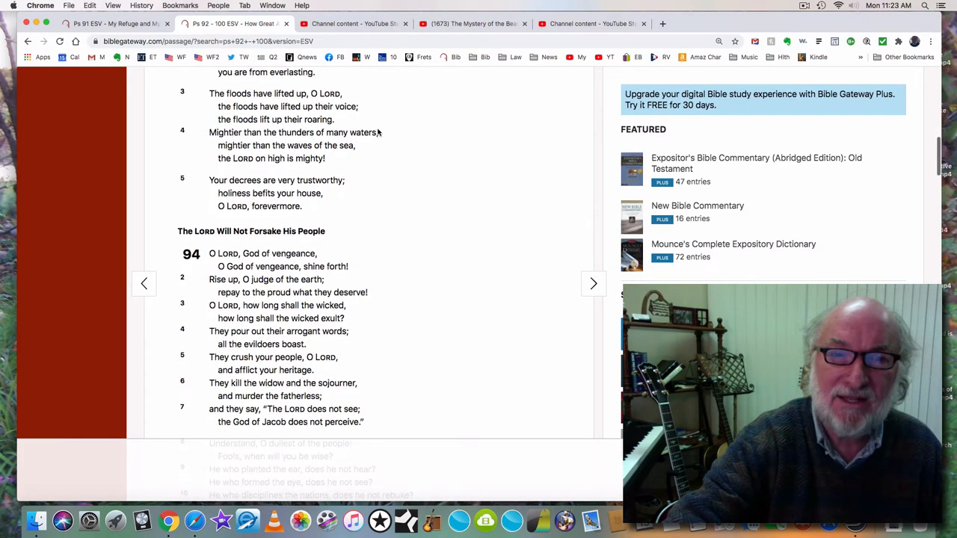
scroll("down", 3)
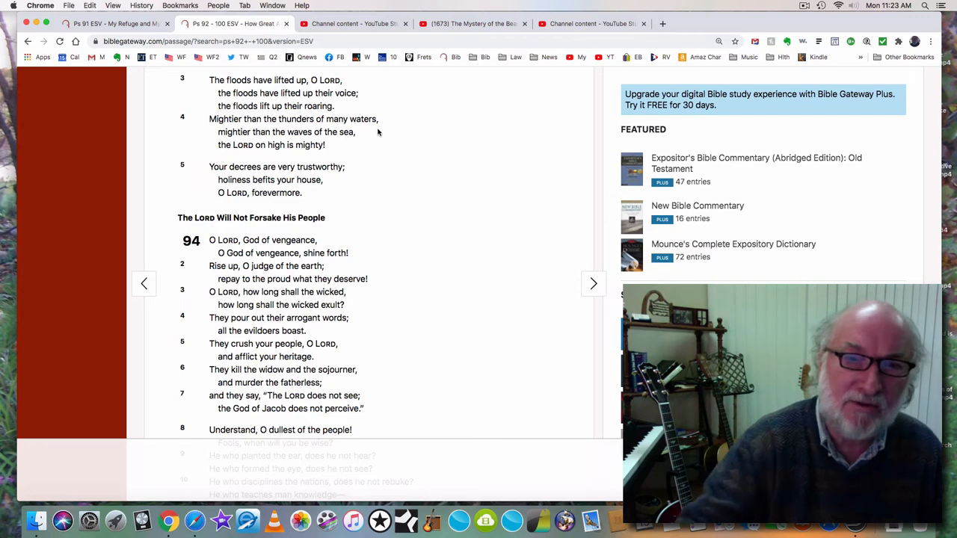
scroll("down", 3)
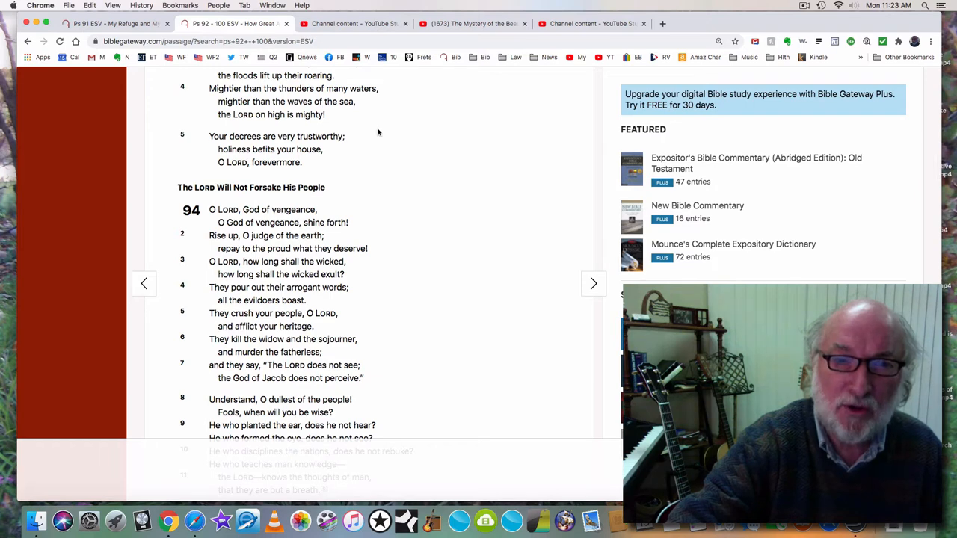
scroll("down", 3)
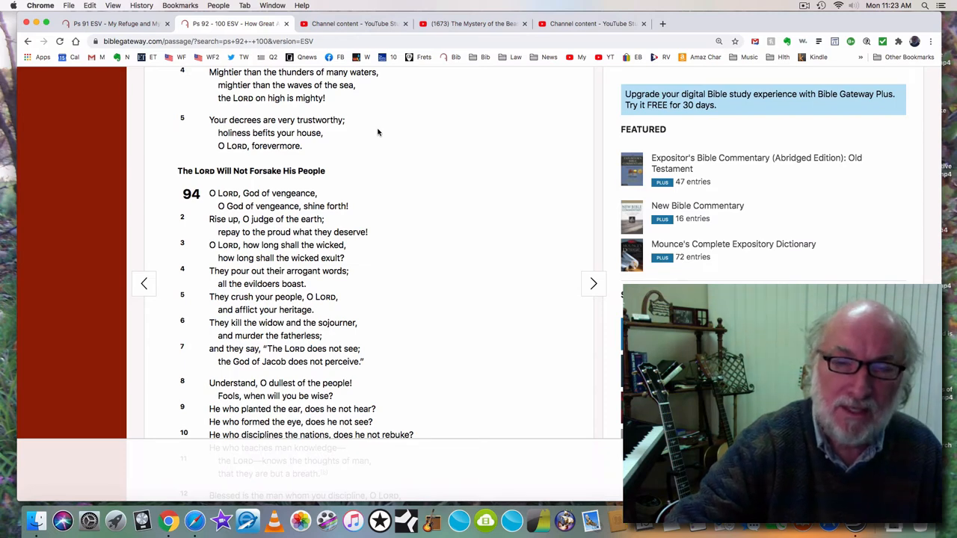
- Read Psalm 94 verses 8–23 until Psalm 95's heading appears
scroll("down", 3)
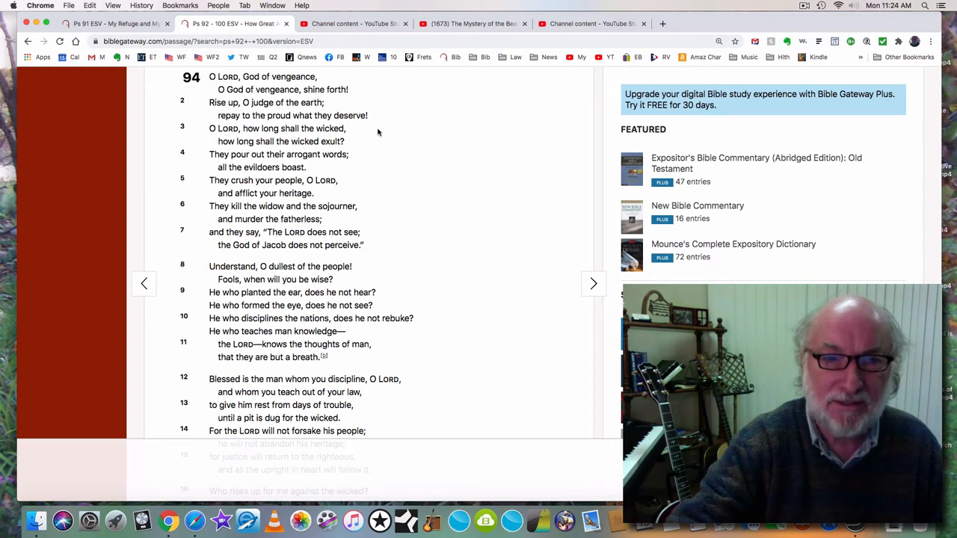
scroll("down", 3)
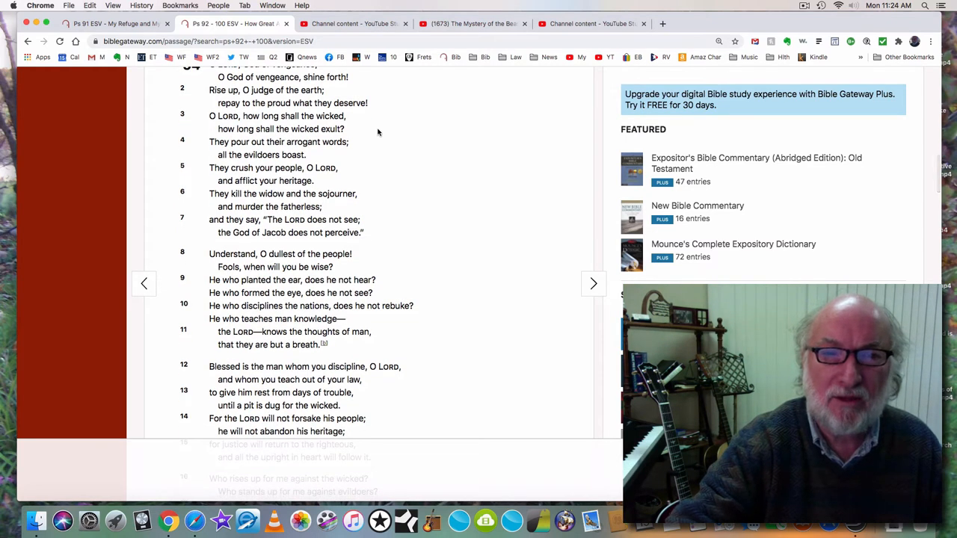
scroll("down", 3)
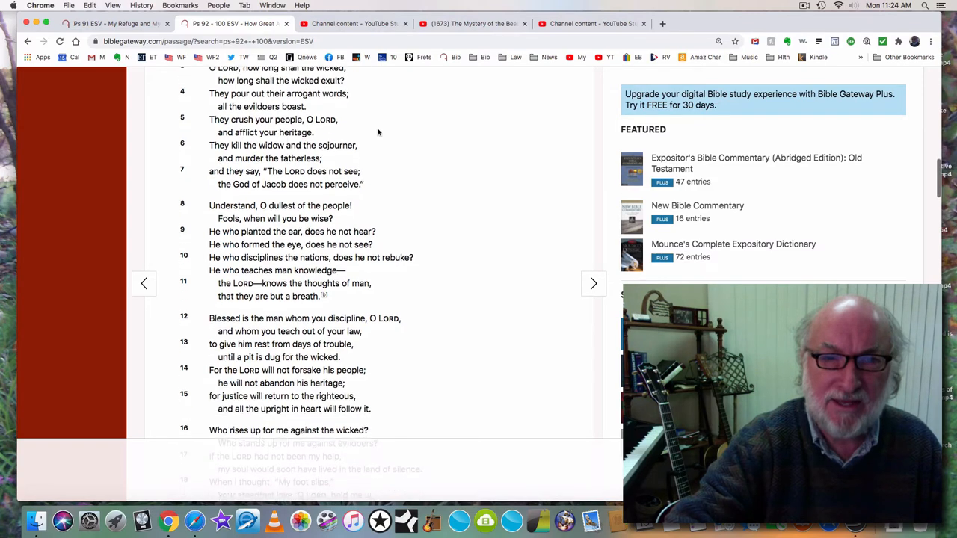
scroll("down", 3)
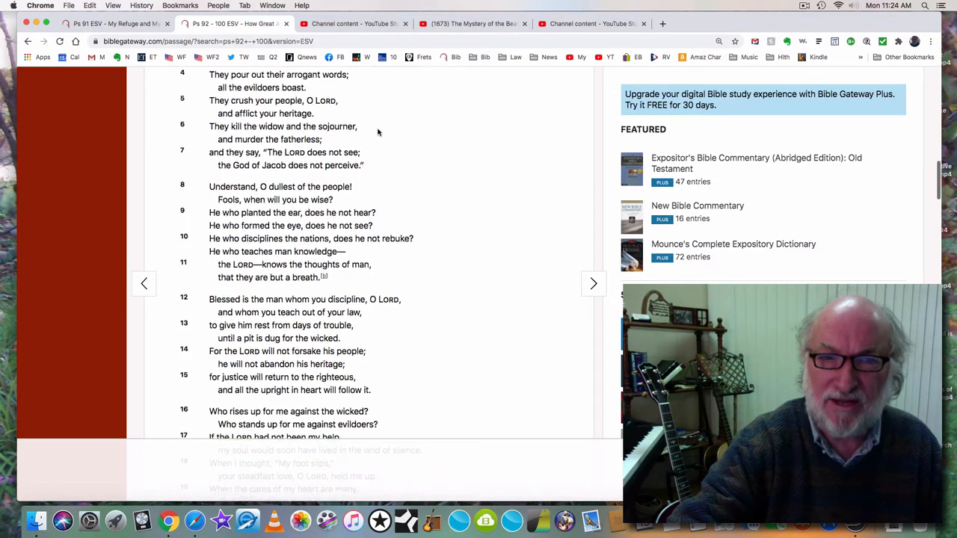
scroll("down", 3)
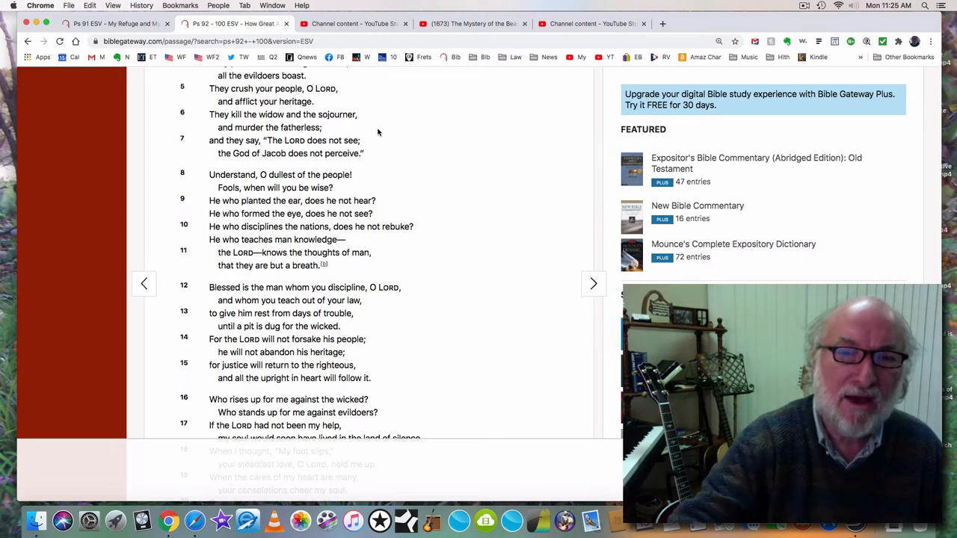
scroll("down", 3)
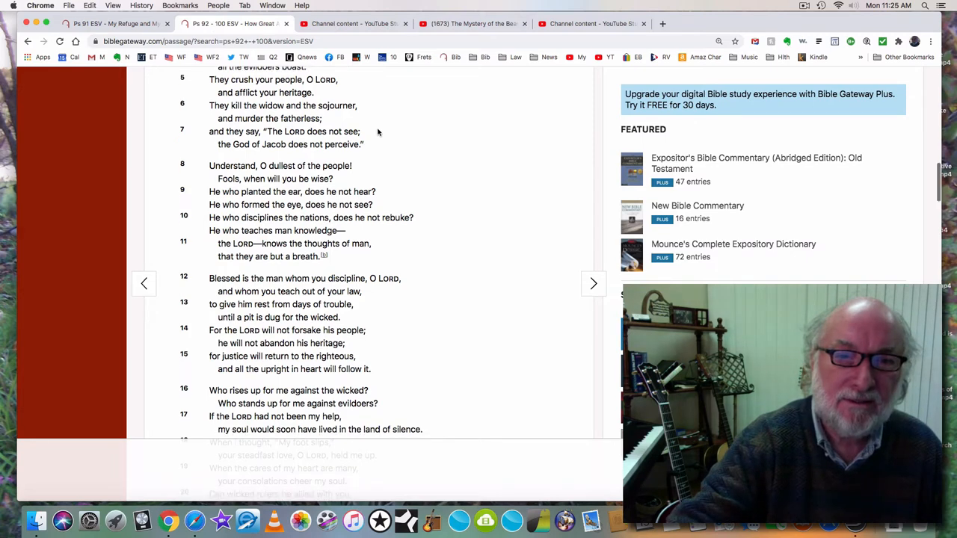
scroll("down", 3)
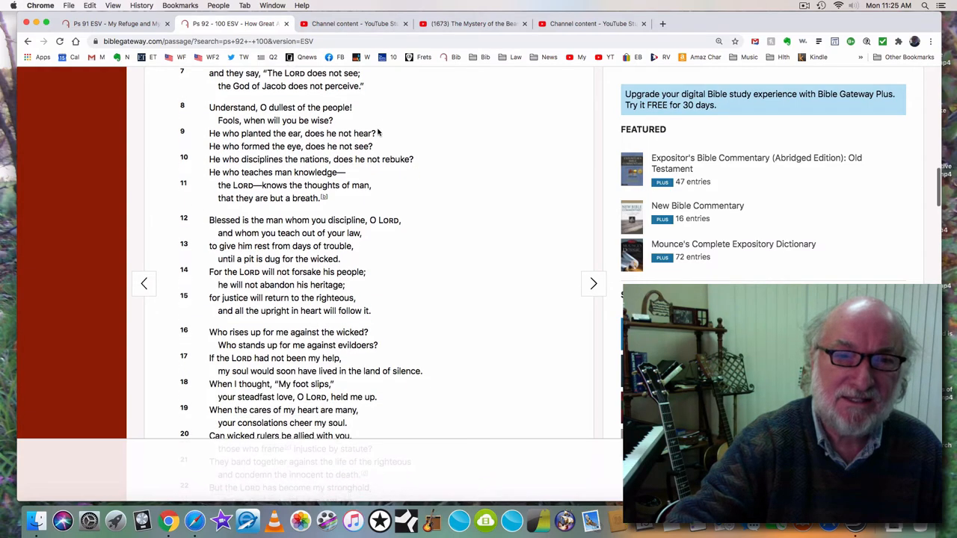
scroll("down", 3)
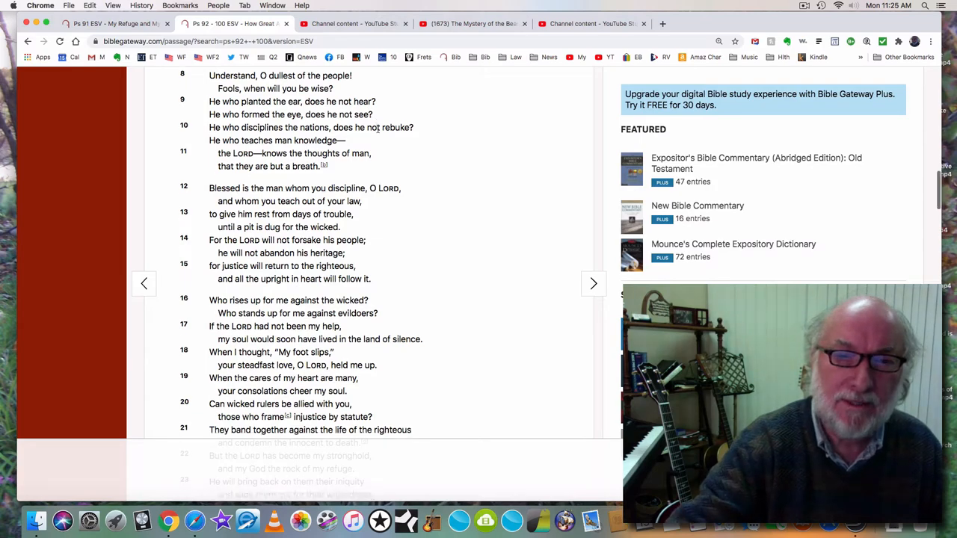
scroll("down", 3)
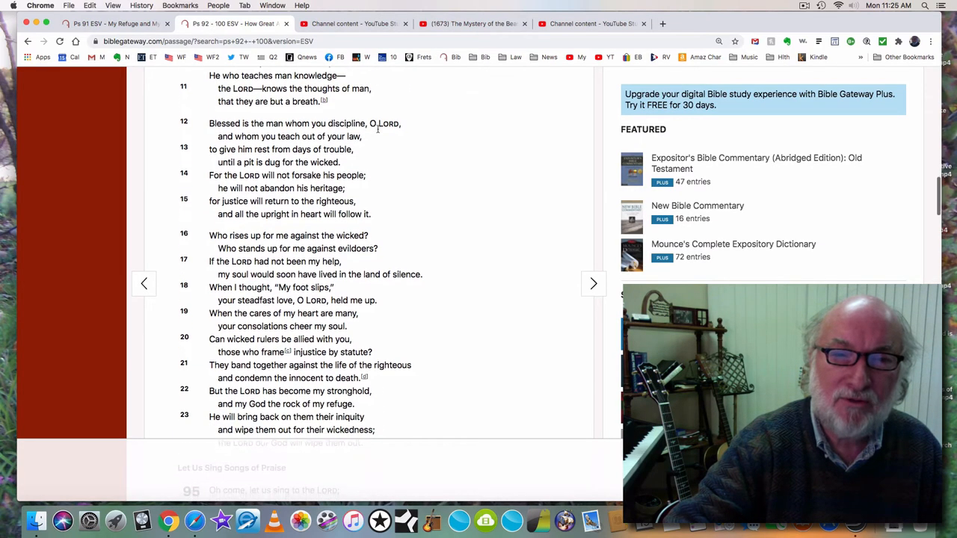
- Show Psalm 94 verse 23 and Psalm 95's heading and opening line
scroll("down", 3)
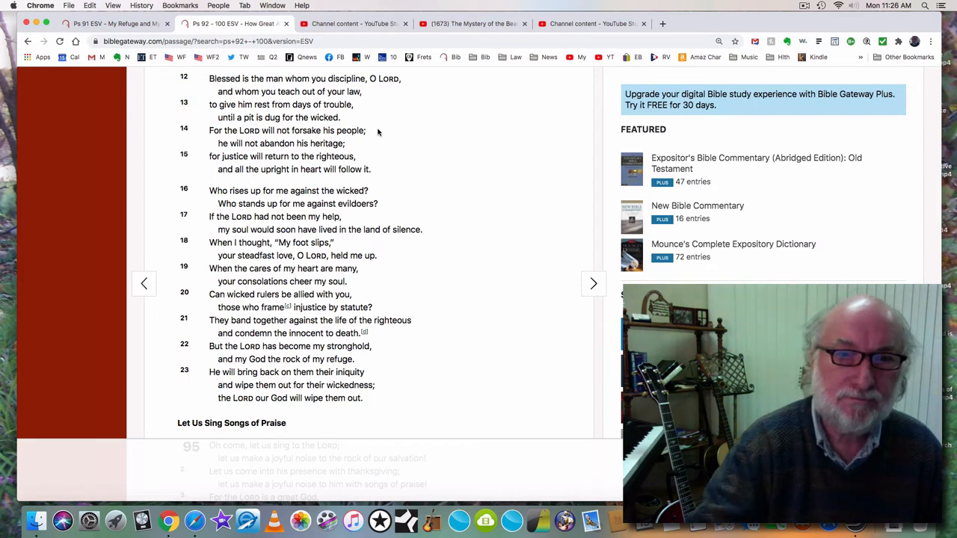
scroll("down", 3)
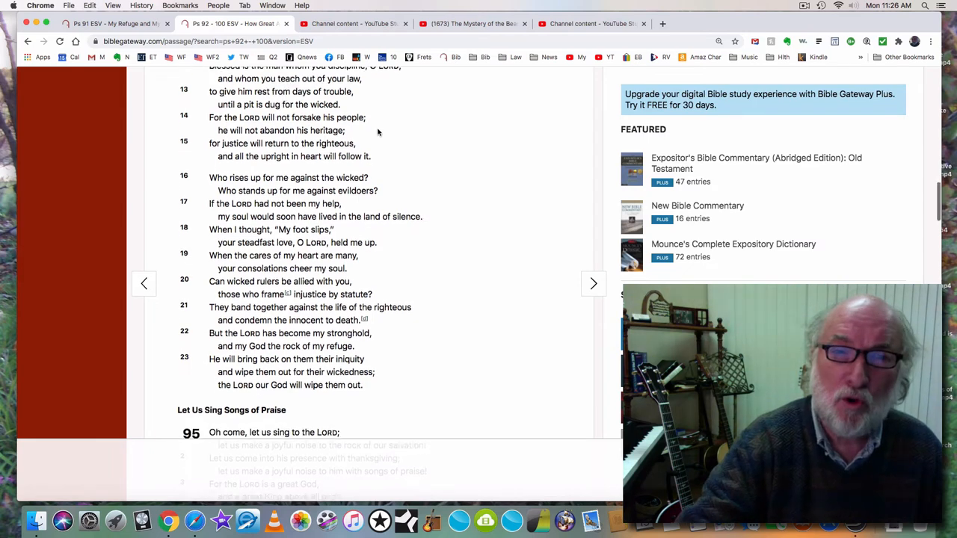
- Scroll past Psalm 94's close to Psalm 95 verses 1–4, 'Let Us Sing Songs of Praise'
scroll("down", 3)
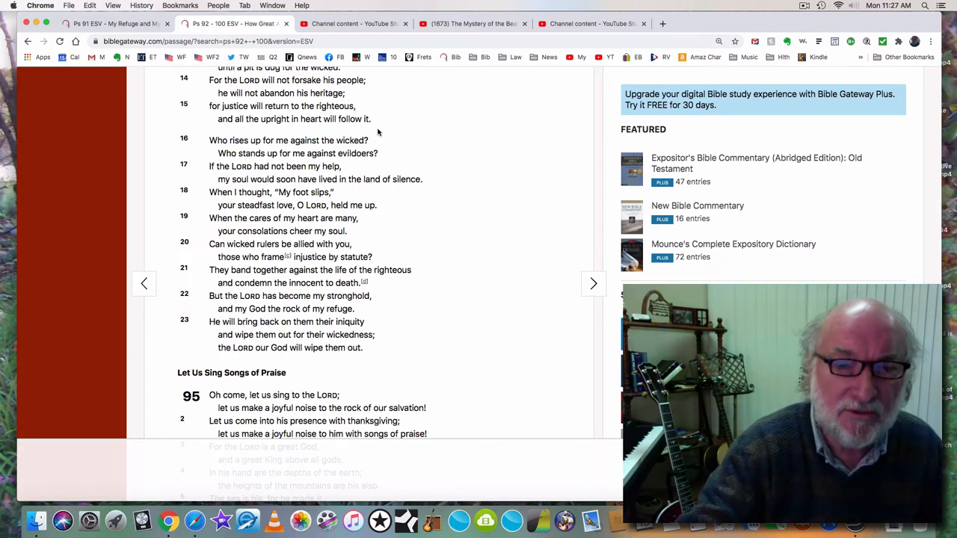
scroll("down", 3)
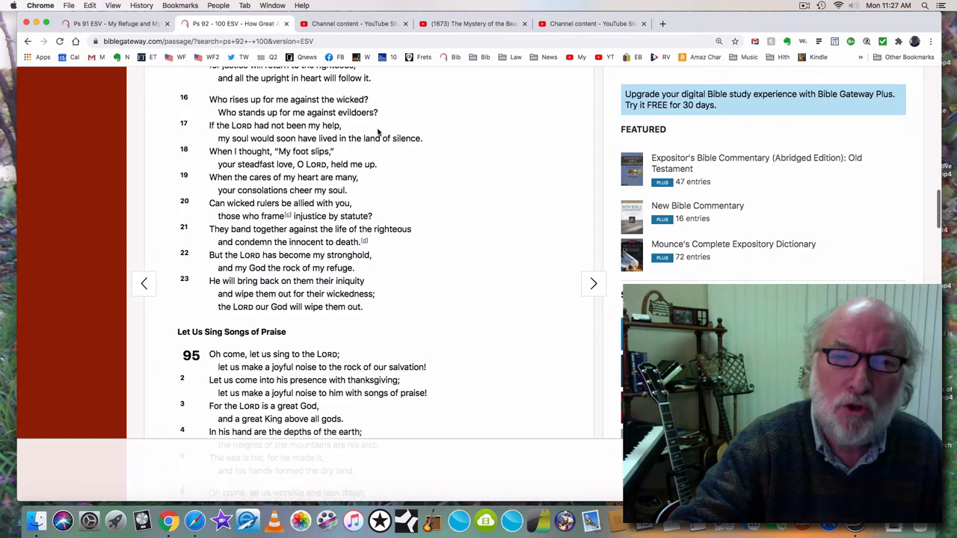
scroll("down", 3)
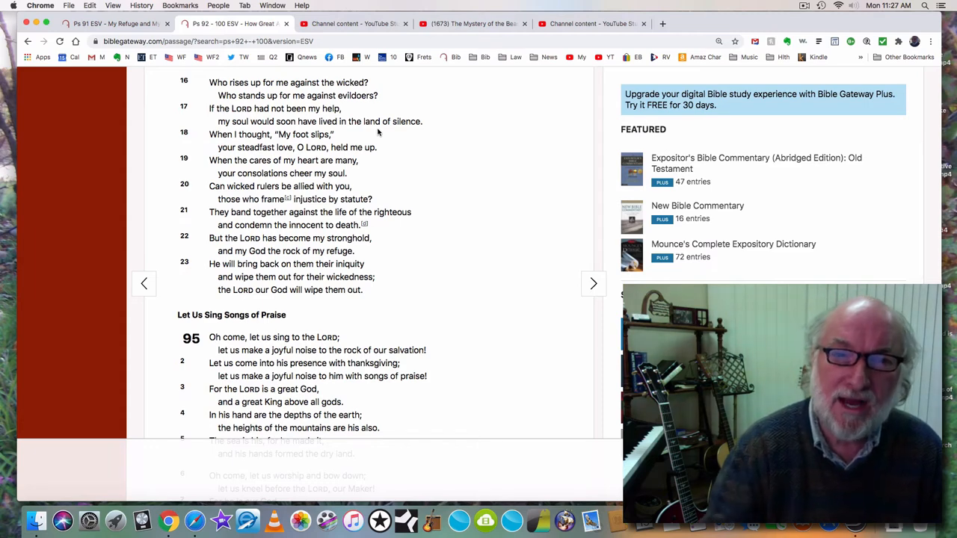
mouse_move(389, 137)
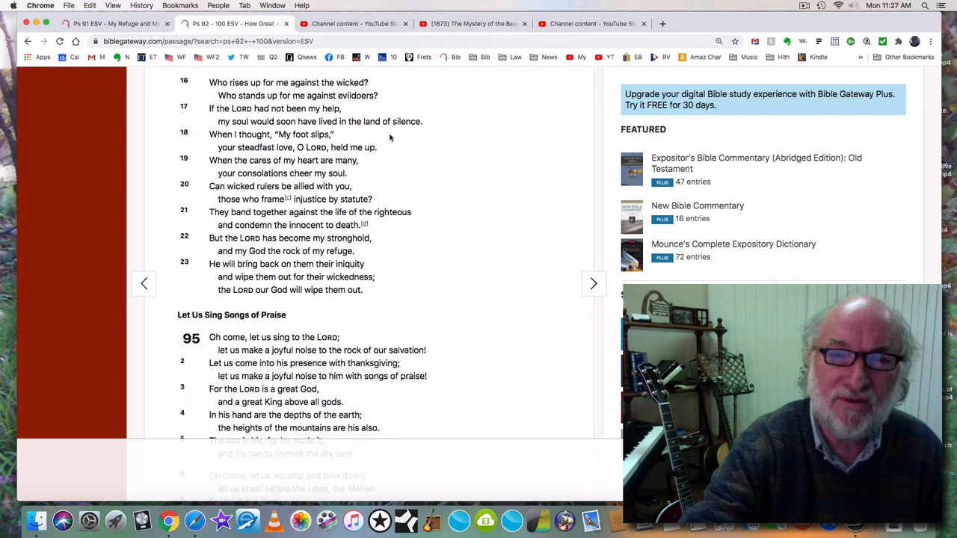
- Scroll further into Psalm 95 to read verses 5–7, the call to worship and bow down
scroll("down", 3)
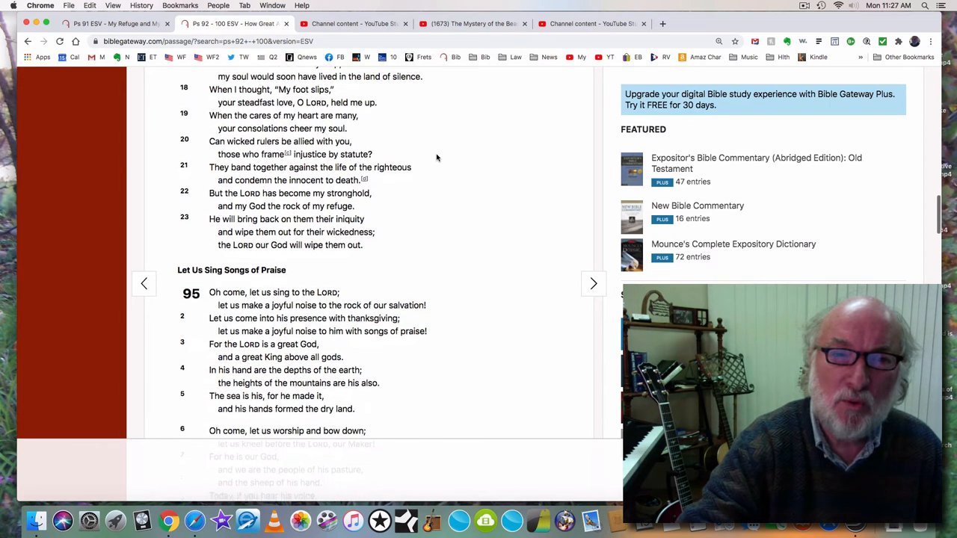
scroll("down", 3)
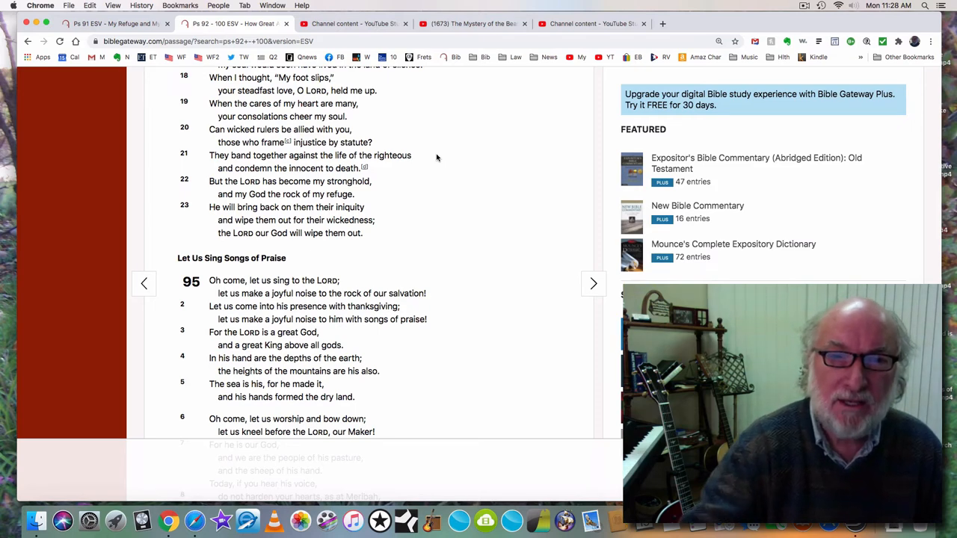
mouse_move(425, 158)
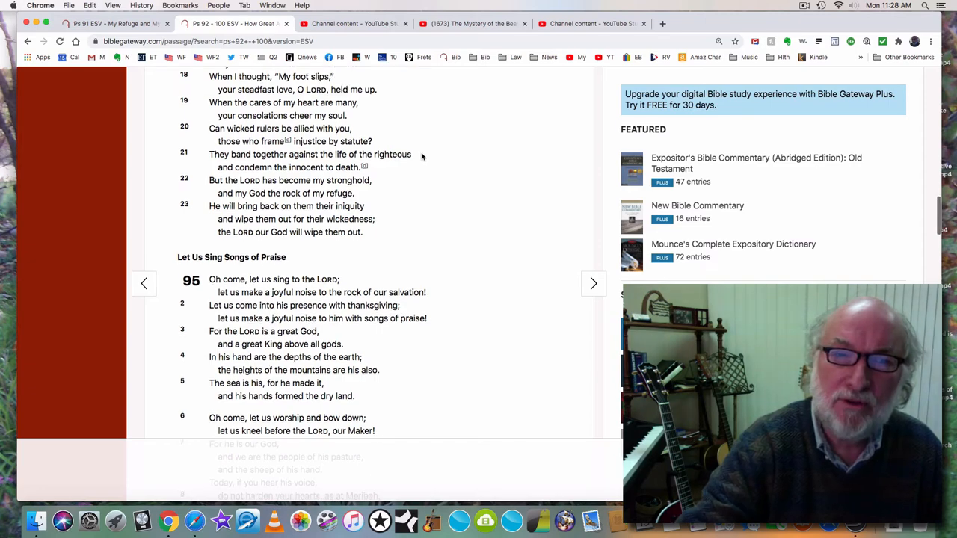
scroll("down", 3)
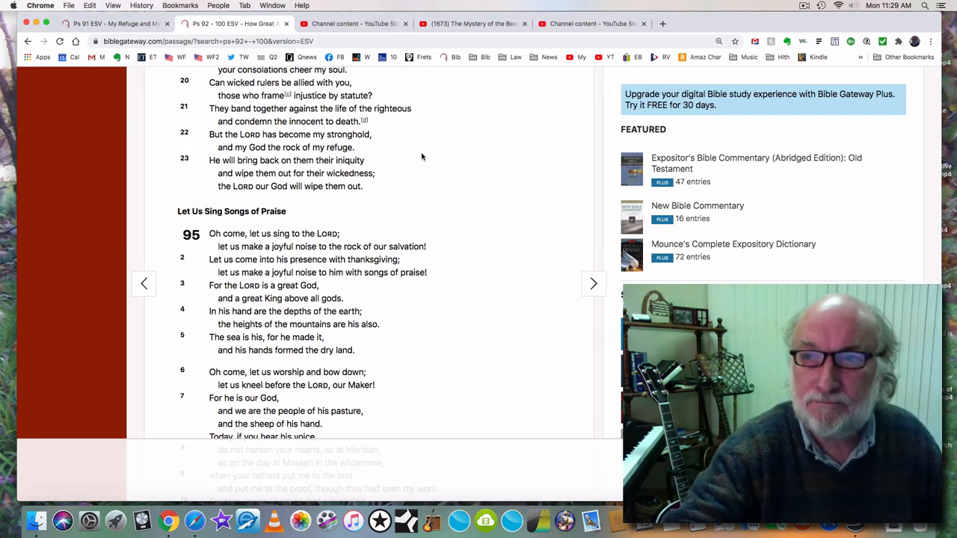
left_click(805, 5)
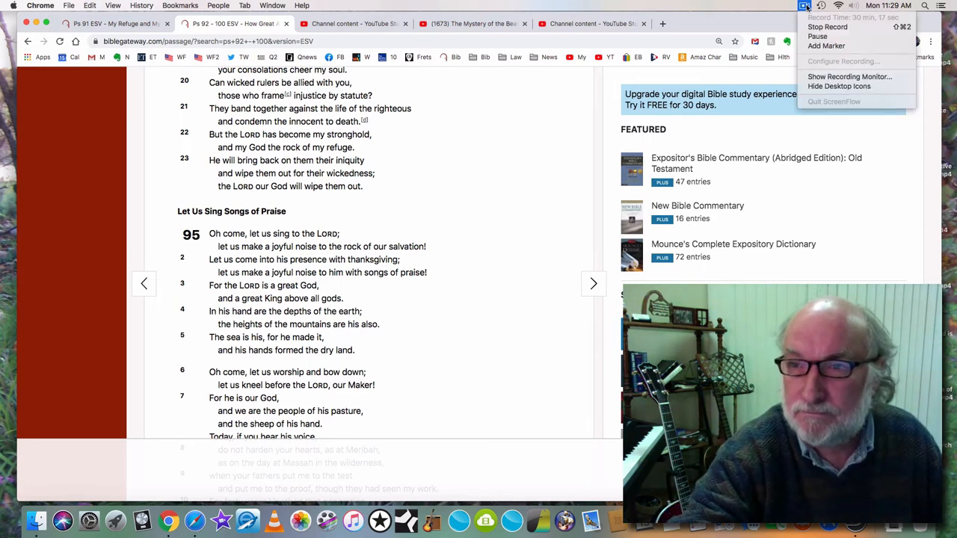
mouse_move(817, 35)
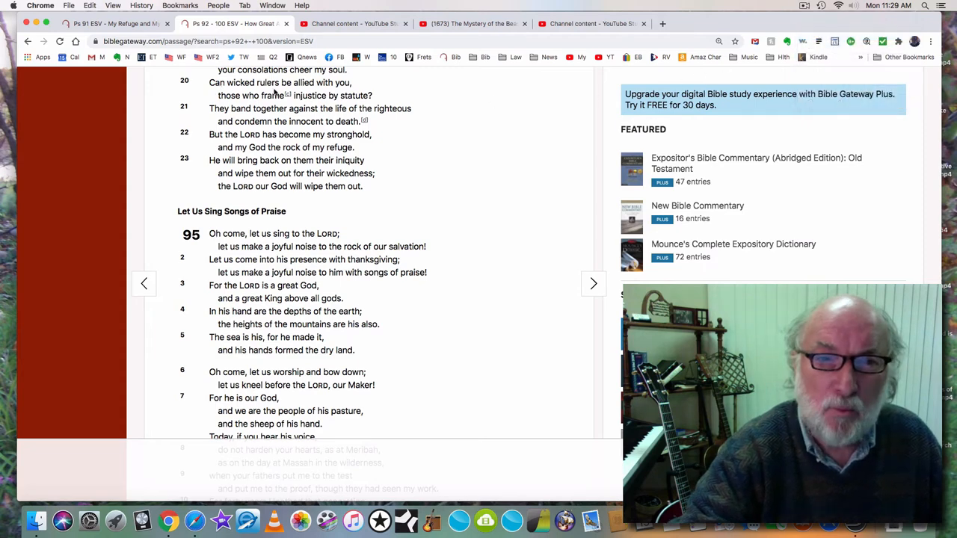
mouse_move(505, 117)
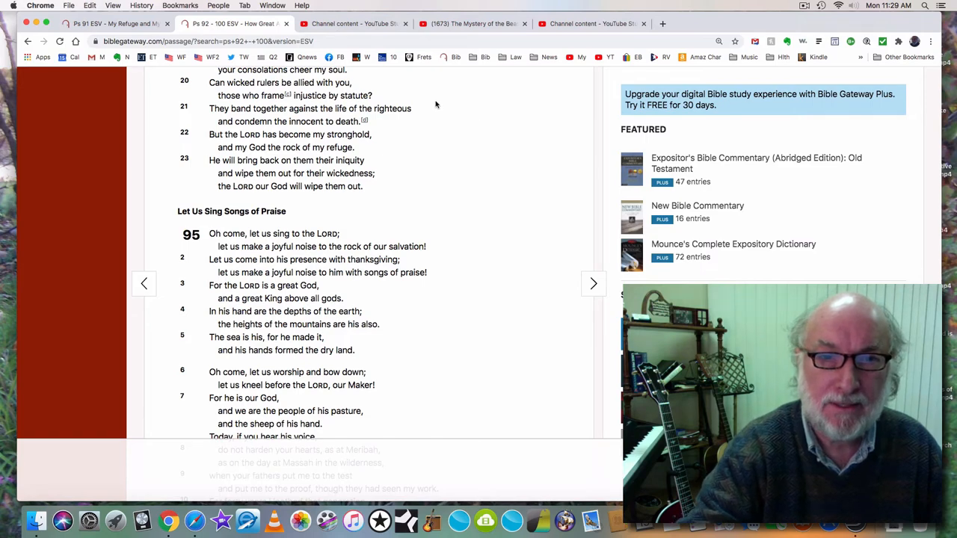
- Scroll until Psalm 95 verses 1–11 are fully visible, with Psalm 96's heading below
scroll("down", 3)
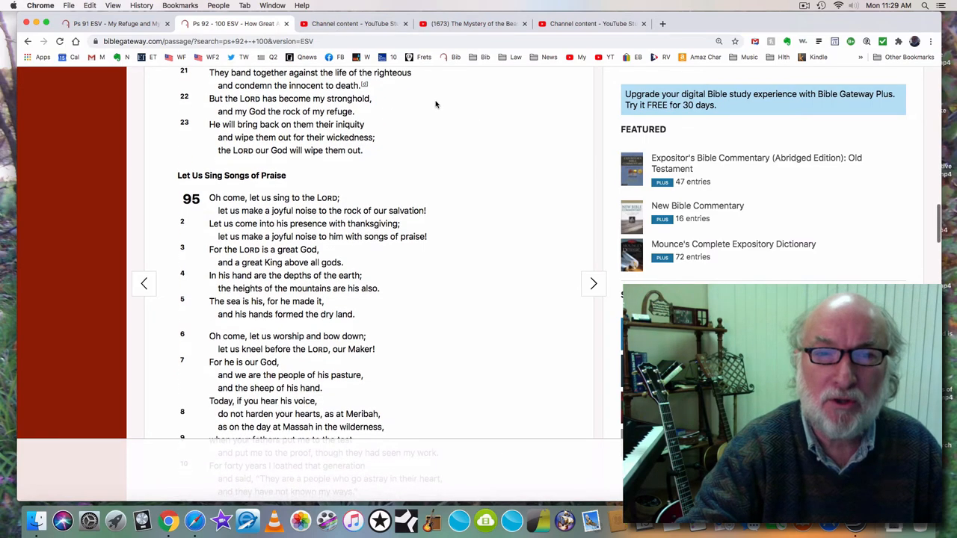
scroll("down", 3)
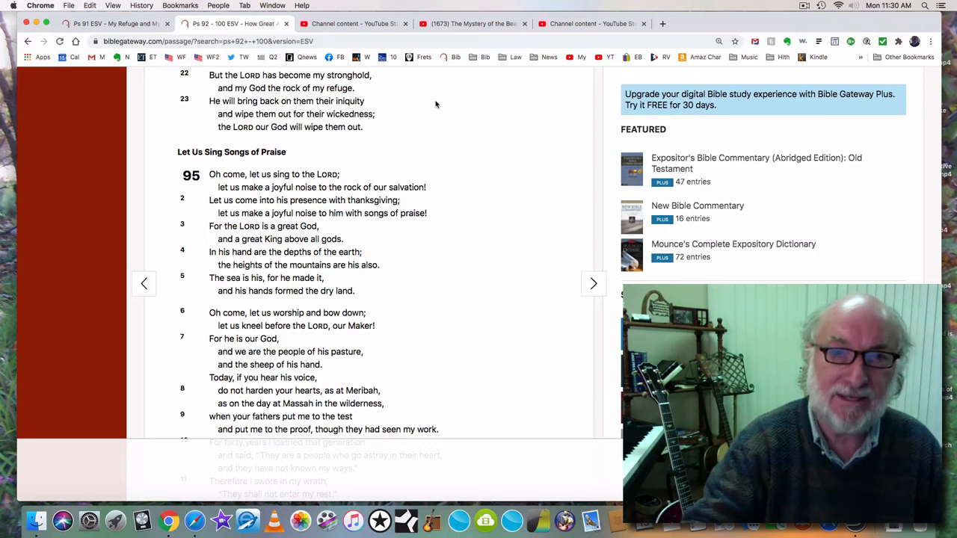
scroll("down", 3)
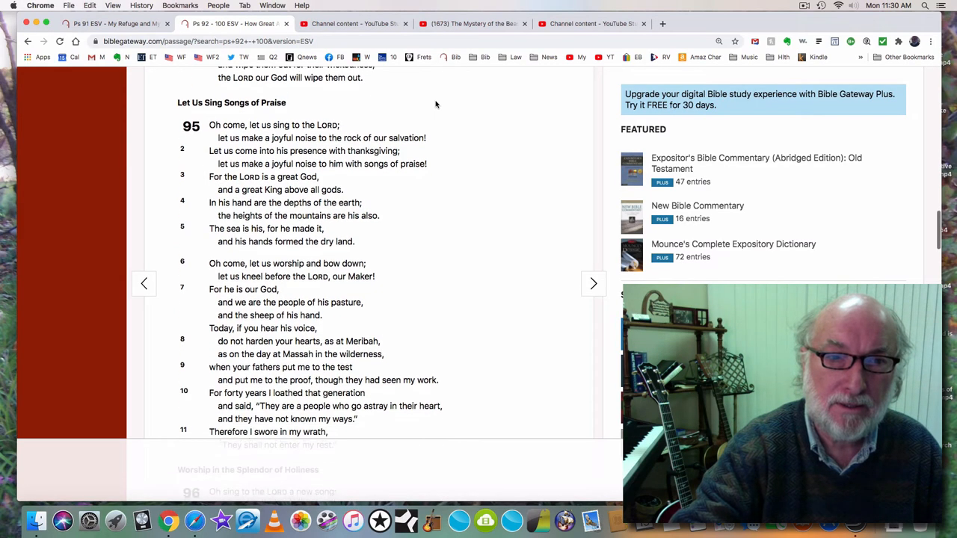
scroll("down", 3)
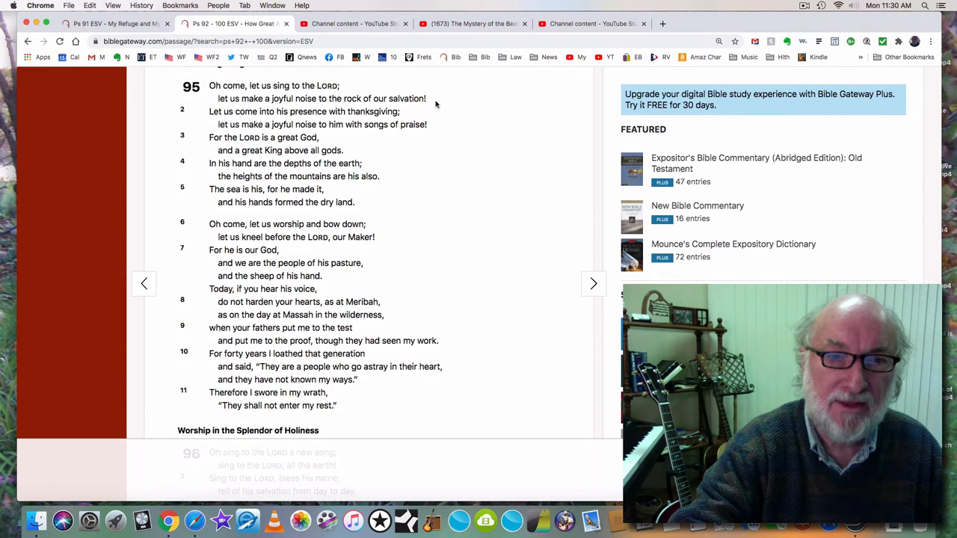
- Scroll down to Psalm 96, 'Worship in the Splendor of Holiness', showing verses 1–8
scroll("up", 3)
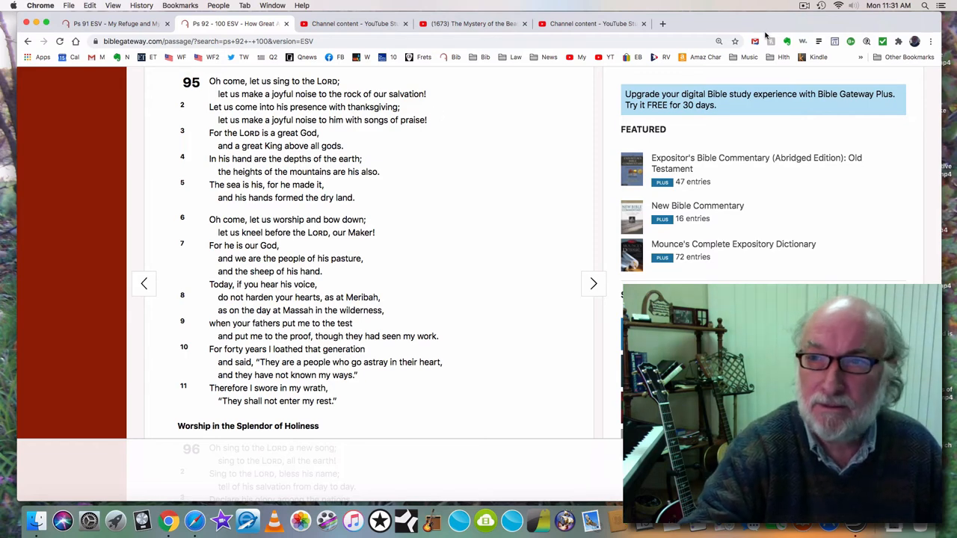
left_click(805, 5)
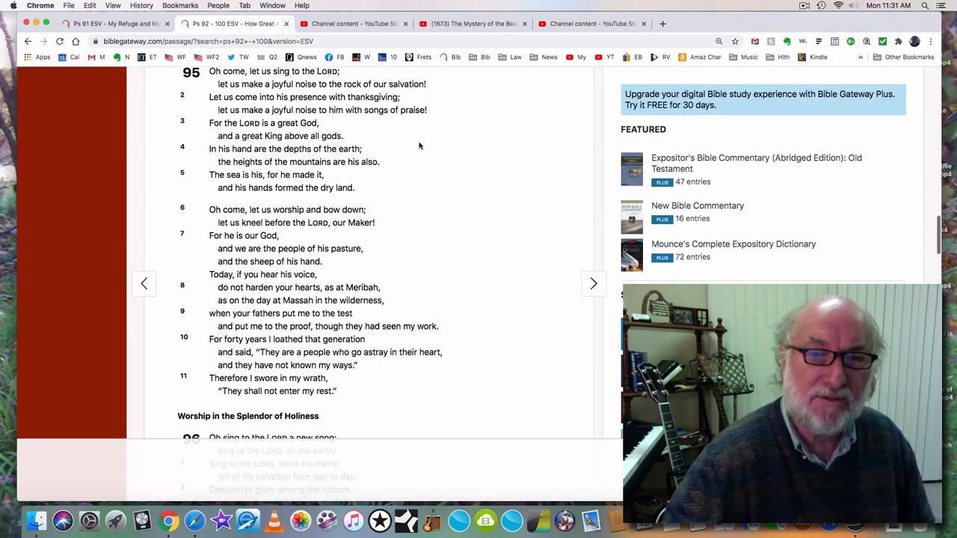
scroll("down", 3)
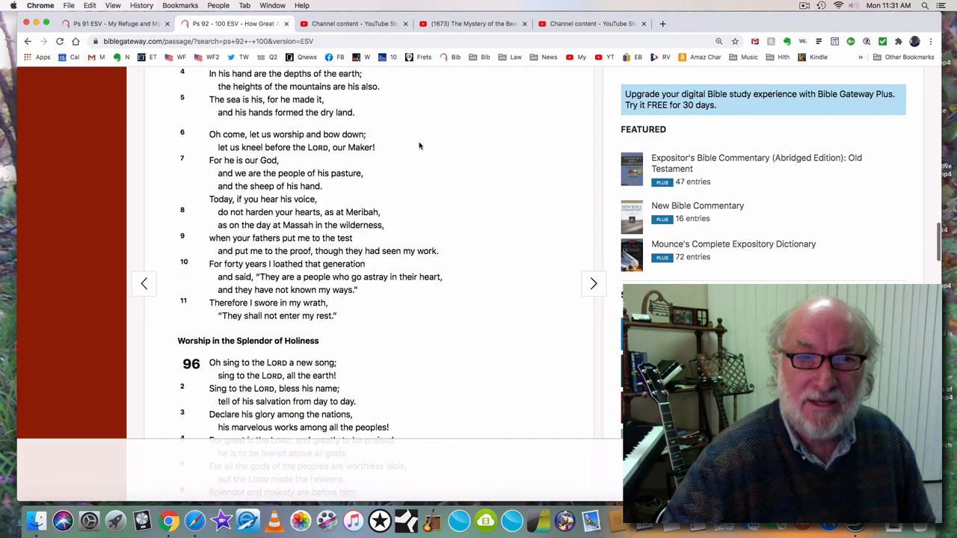
scroll("down", 3)
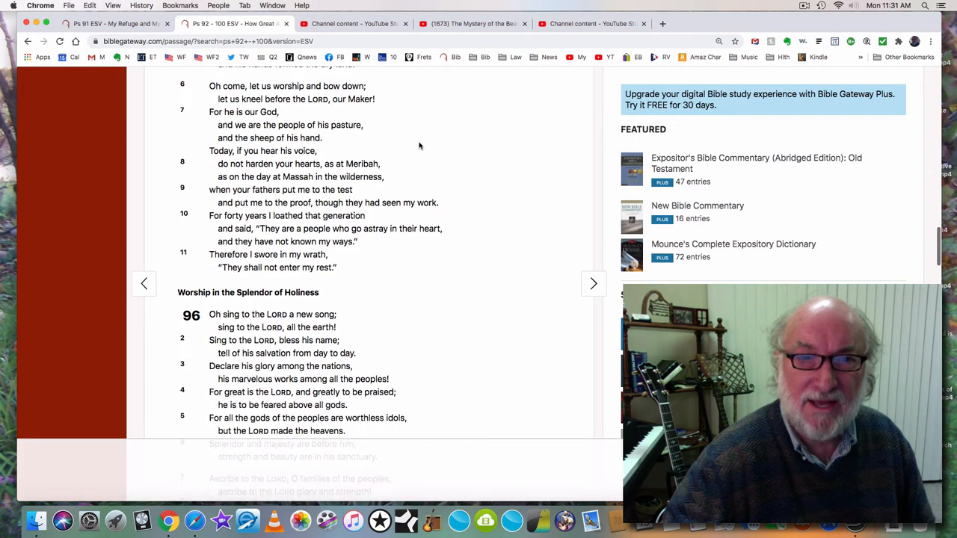
scroll("down", 3)
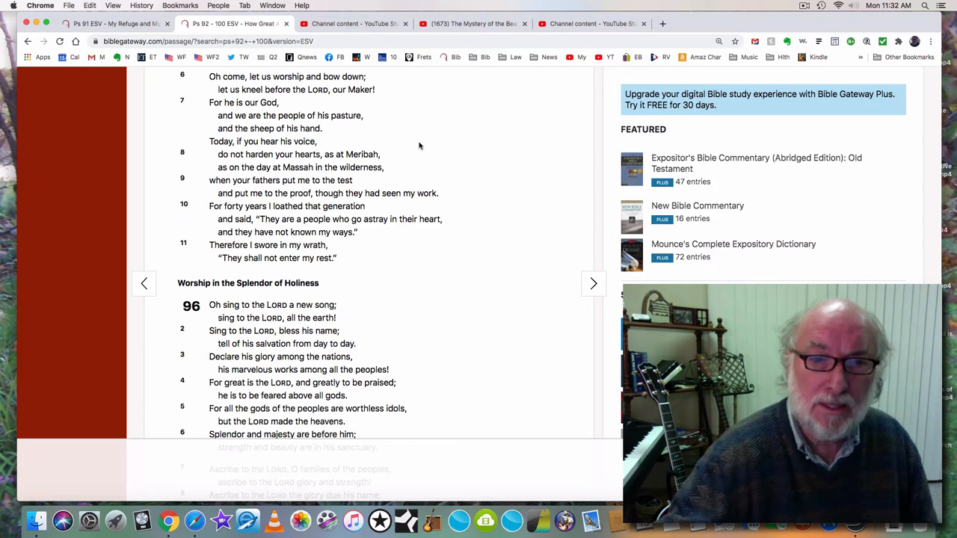
scroll("down", 3)
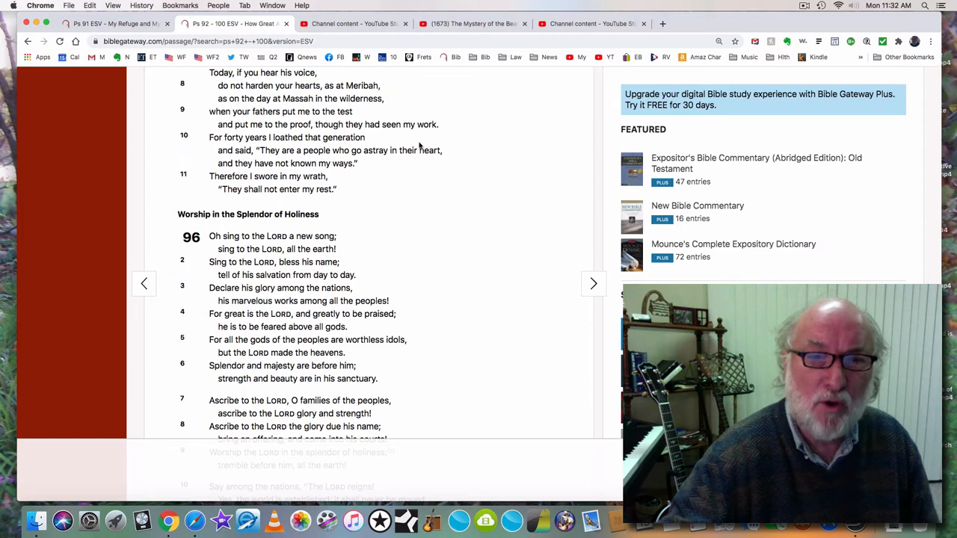
scroll("up", 3)
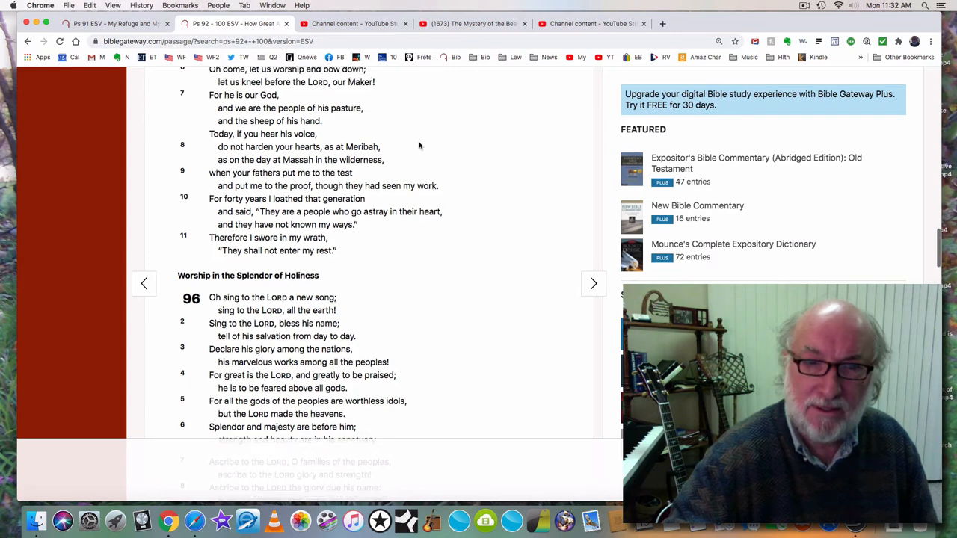
scroll("up", 3)
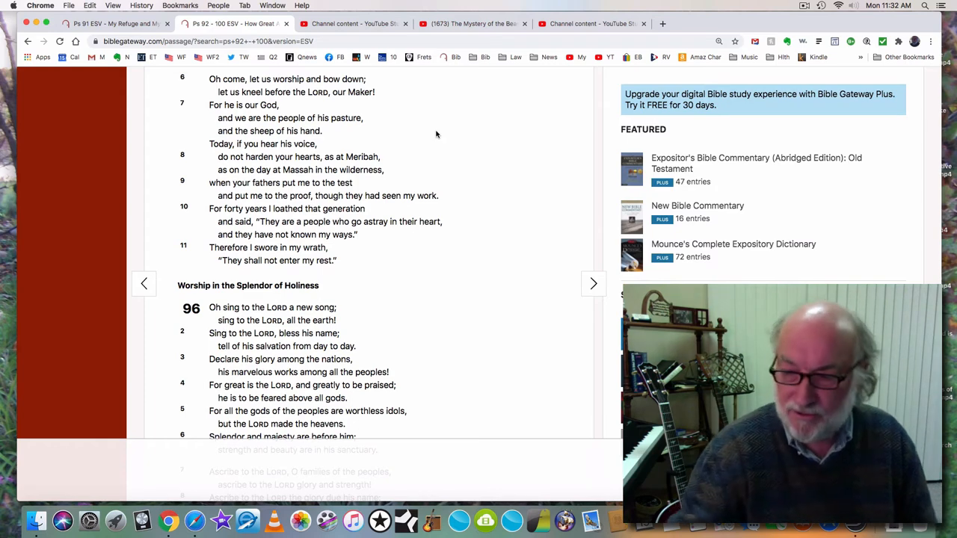
mouse_move(441, 137)
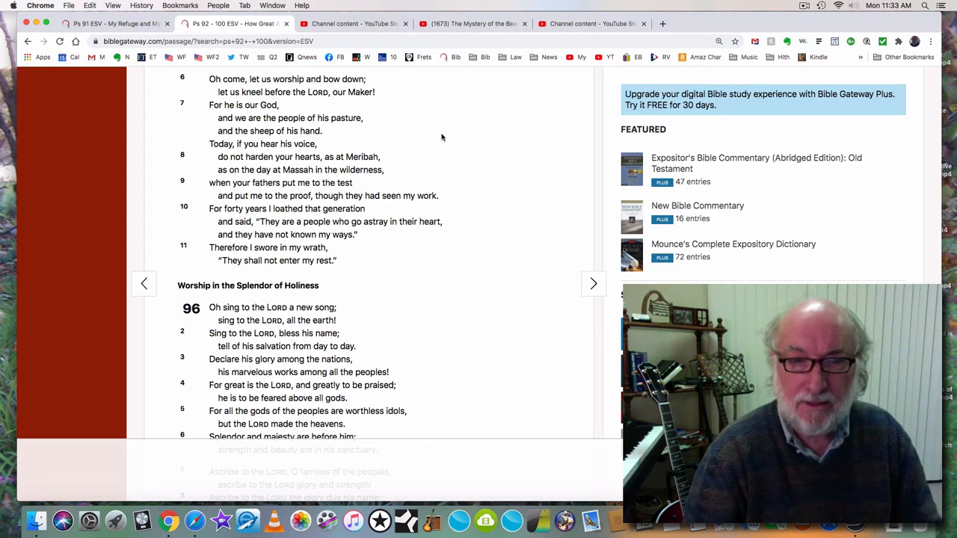
mouse_move(263, 242)
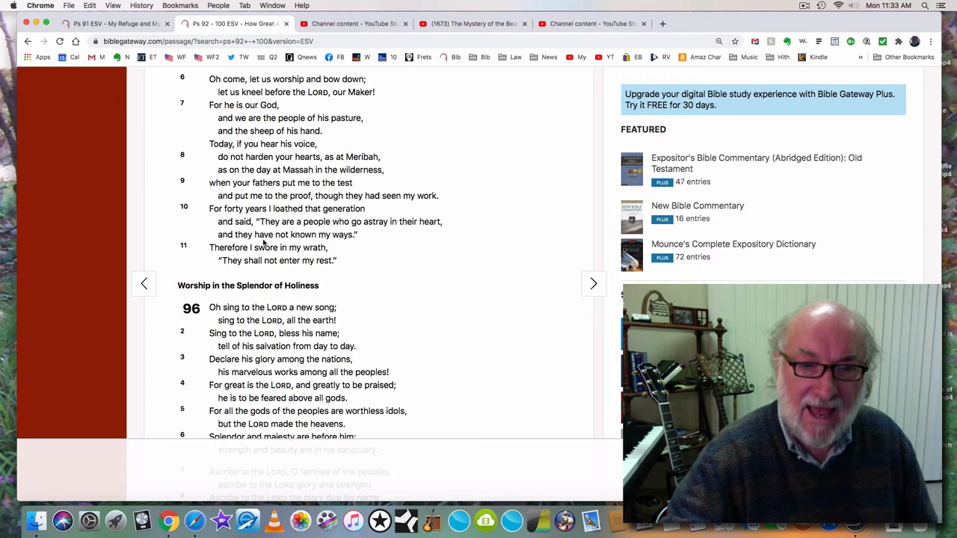
mouse_move(446, 250)
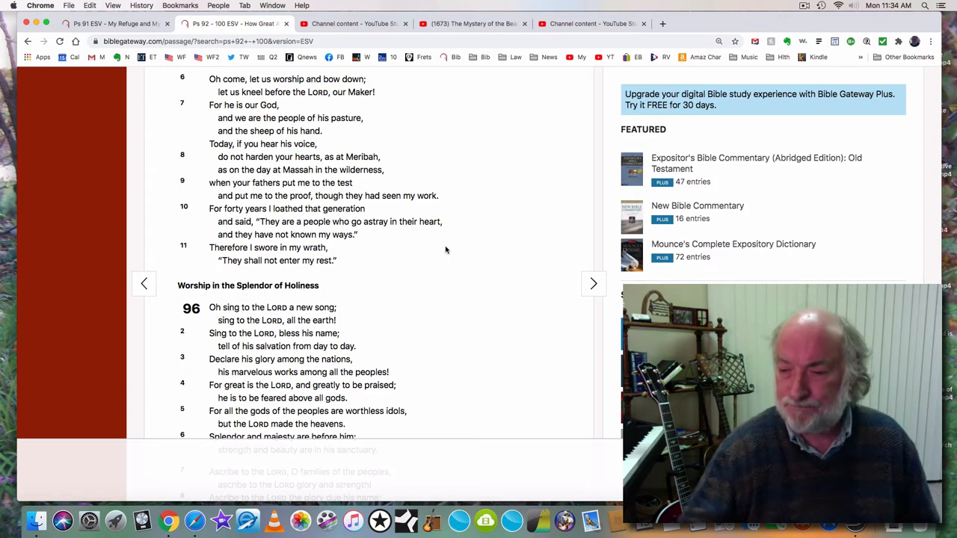
- Scroll down to show Psalm 96 verses 1–10 below Psalm 95's verses 10–11
scroll("down", 3)
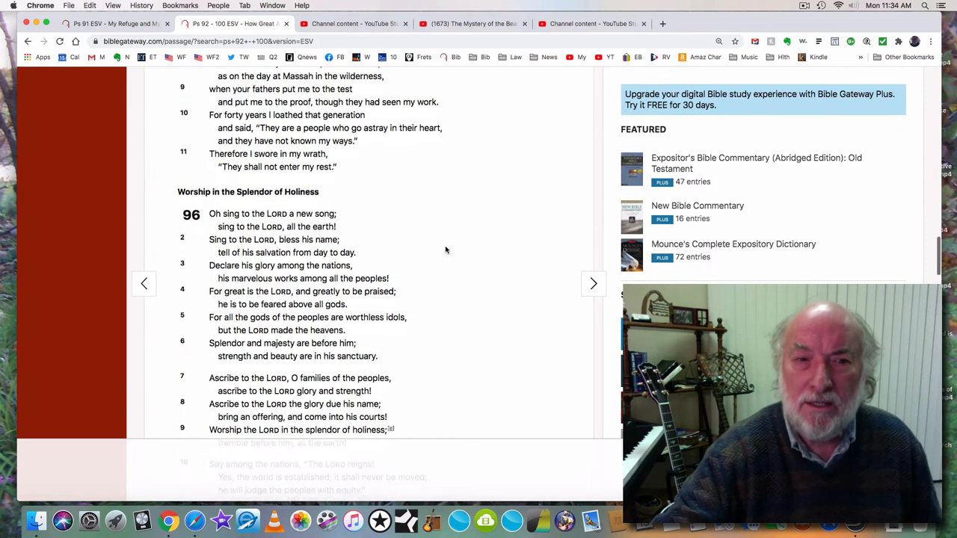
scroll("down", 3)
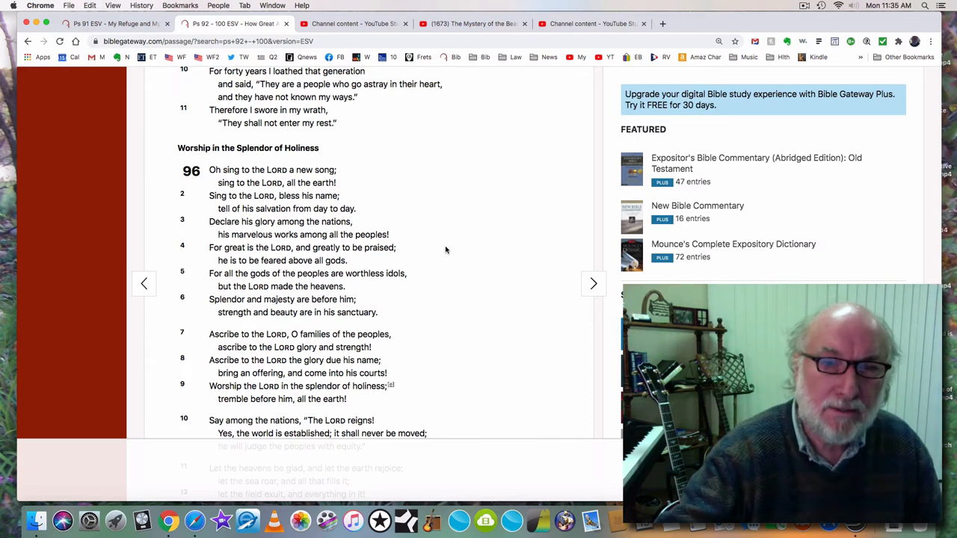
- Scroll past Psalm 96's end to Psalm 97, 'The LORD Reigns', through verse 8
scroll("down", 3)
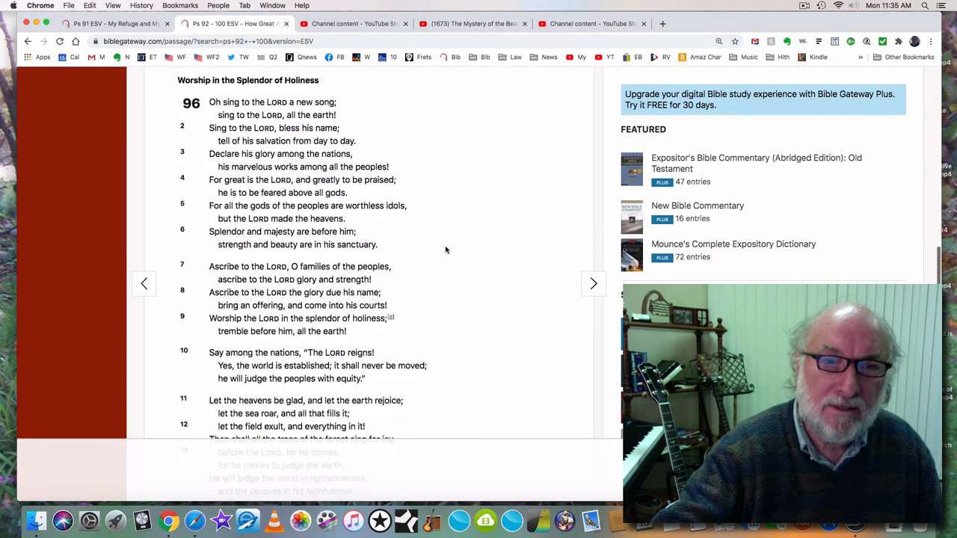
scroll("down", 3)
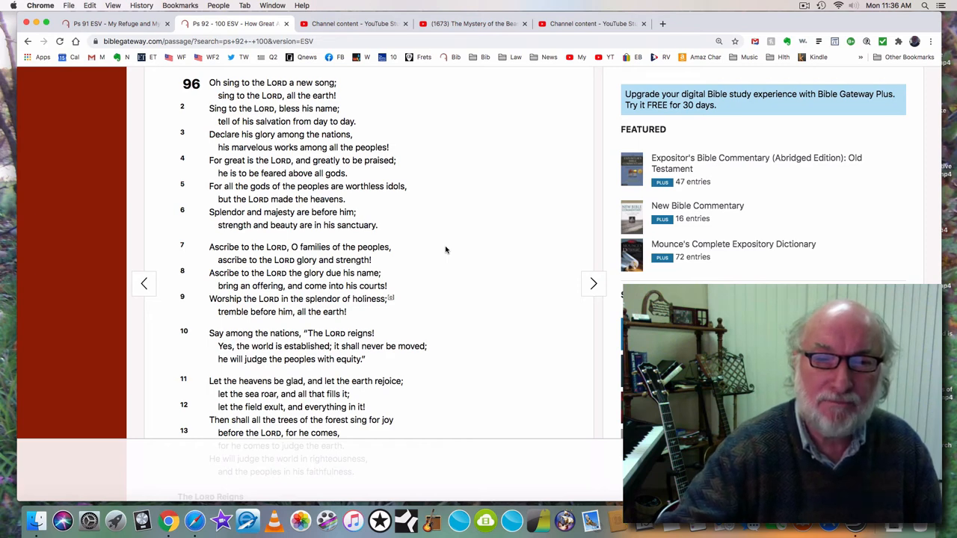
scroll("down", 3)
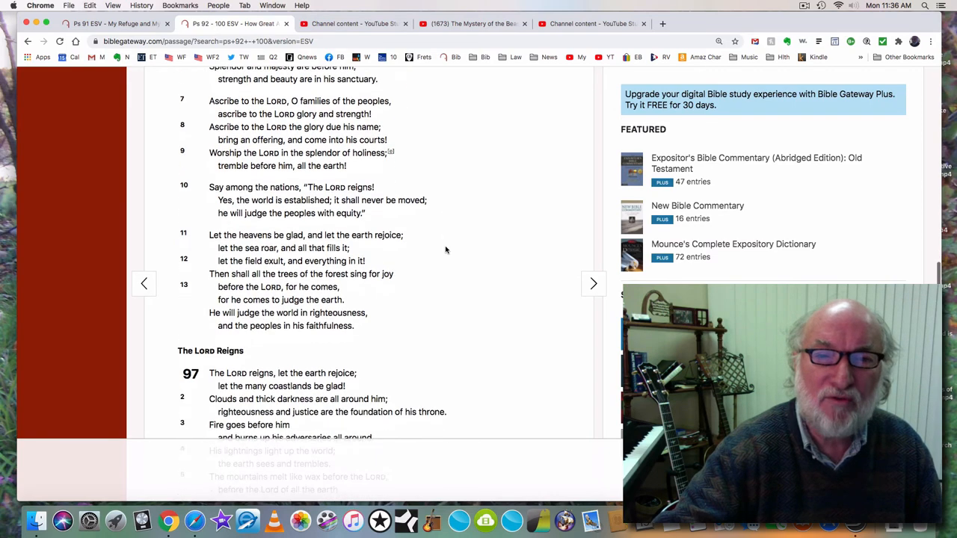
scroll("down", 3)
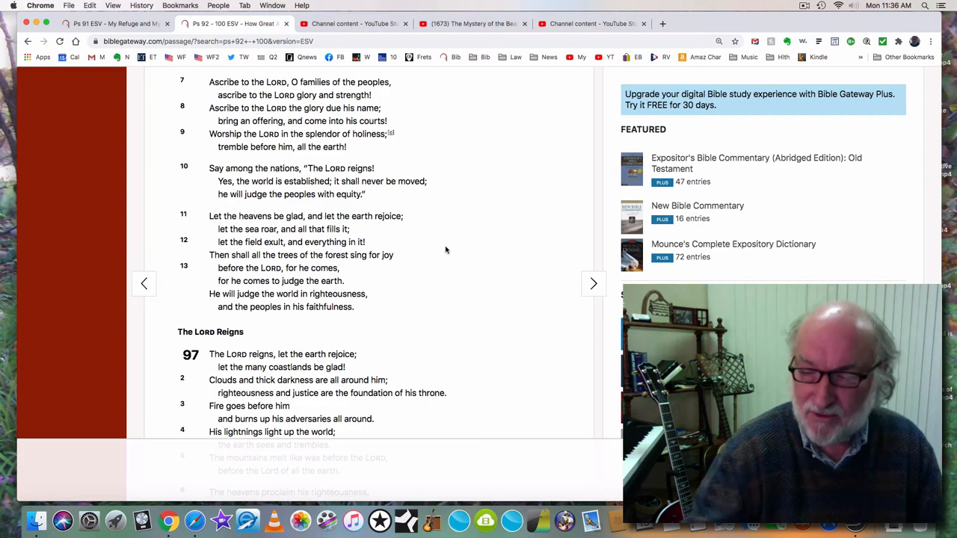
scroll("down", 3)
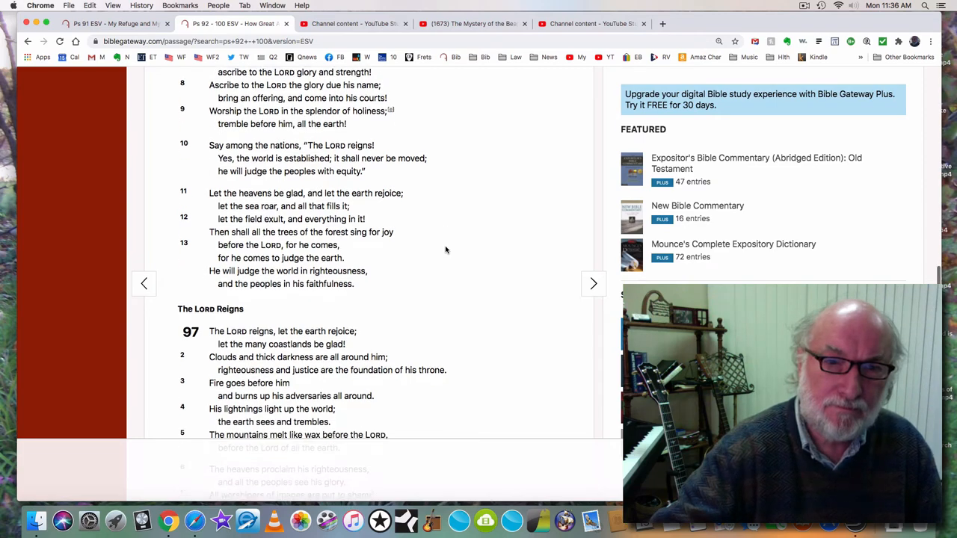
scroll("down", 3)
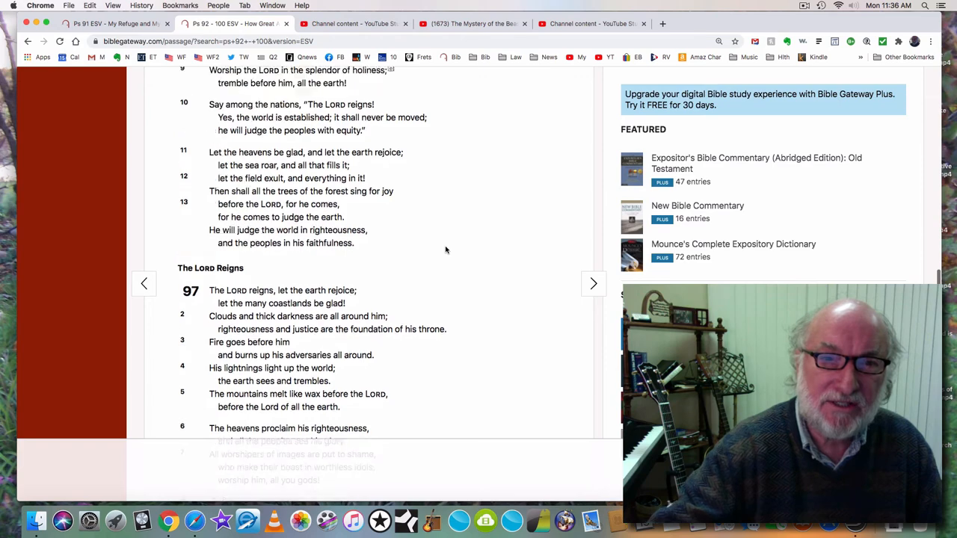
scroll("up", 3)
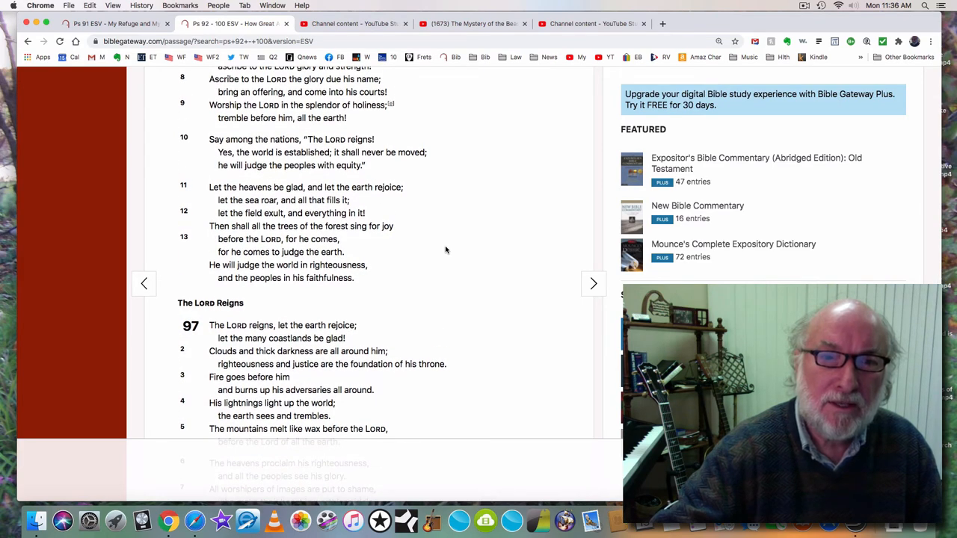
scroll("down", 3)
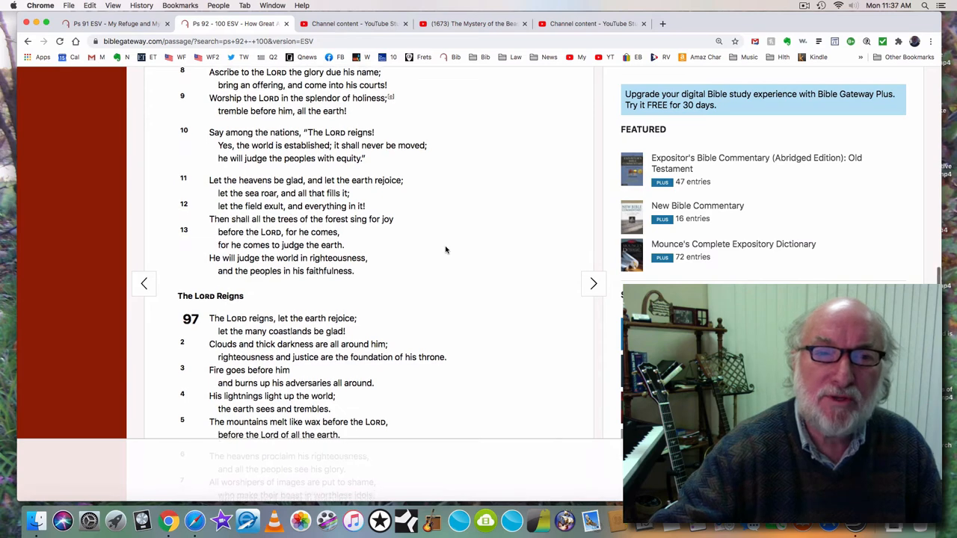
scroll("down", 3)
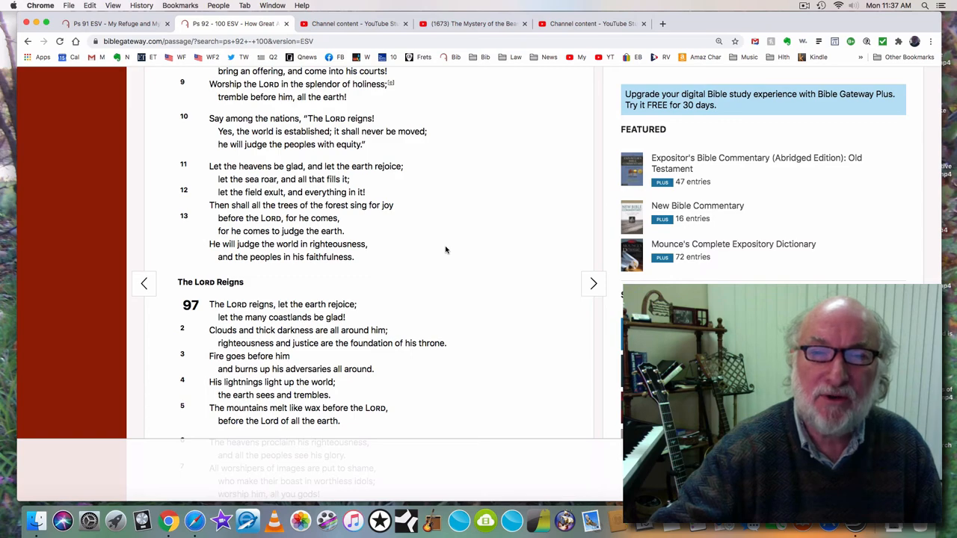
scroll("down", 3)
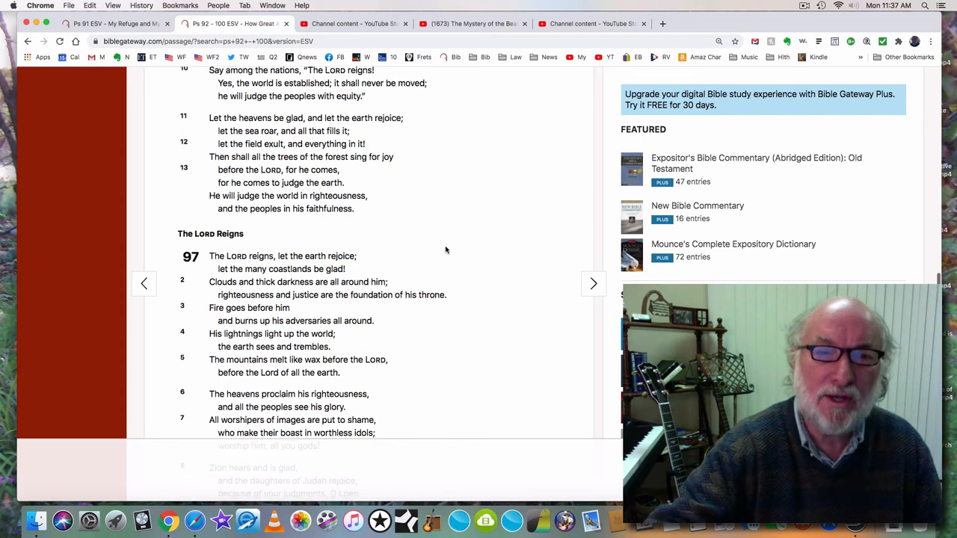
scroll("down", 3)
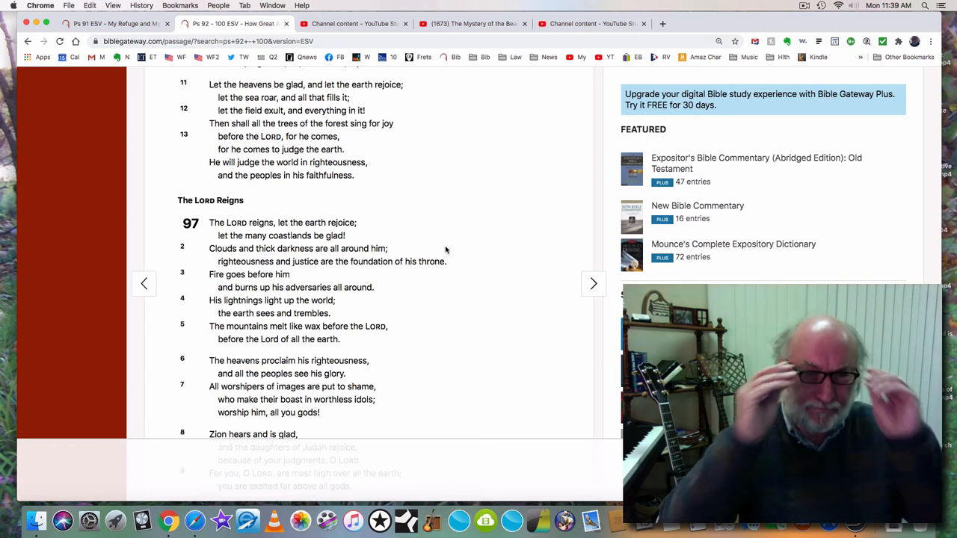
mouse_move(467, 211)
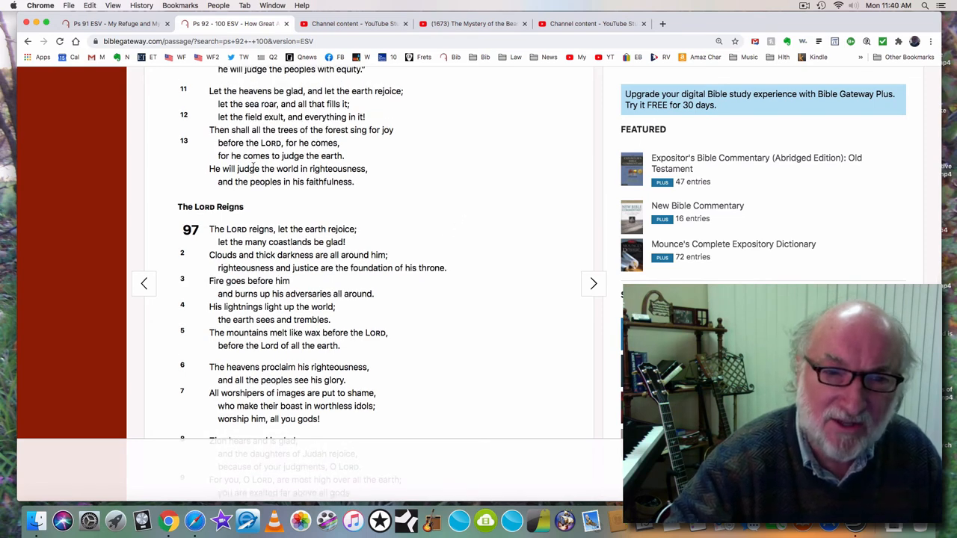
- Scroll to Psalm 97 verses 8–12, with Psalm 98's heading appearing below
scroll("down", 3)
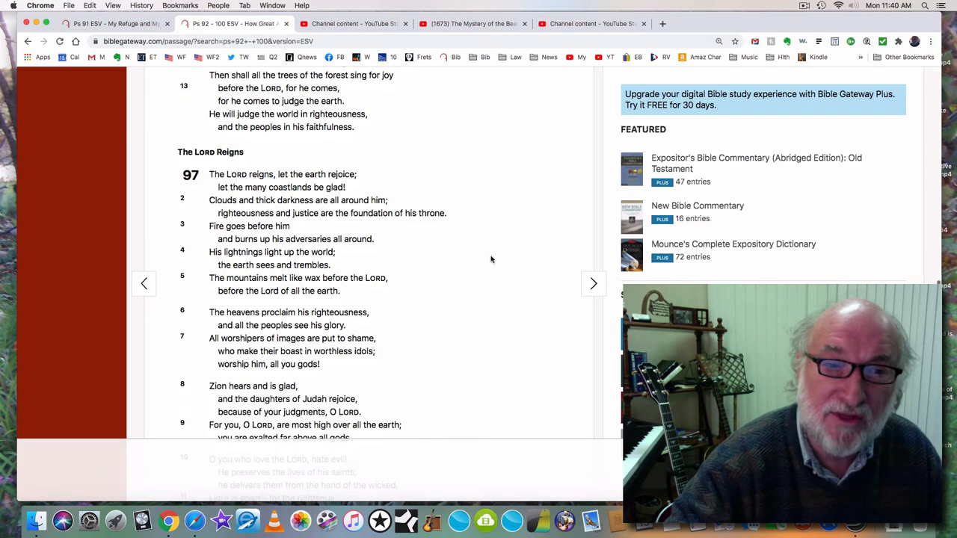
scroll("down", 3)
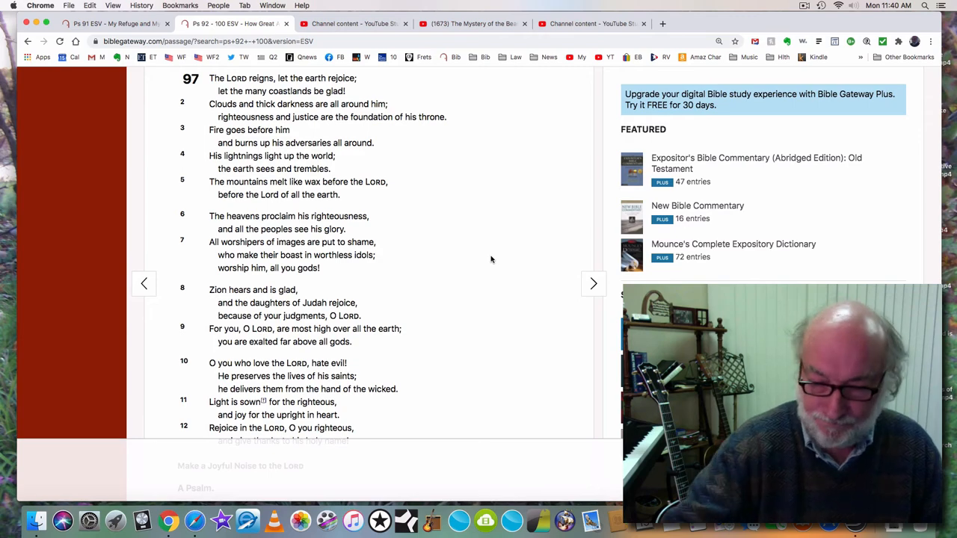
- Scroll to Psalm 98, 'Make a Joyful Noise to the LORD', showing verses 1–2
scroll("down", 3)
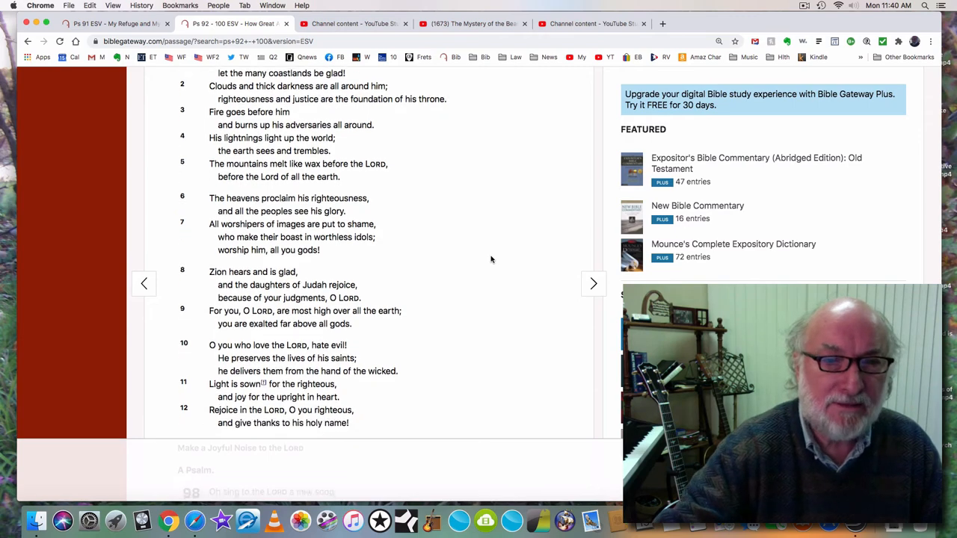
scroll("down", 3)
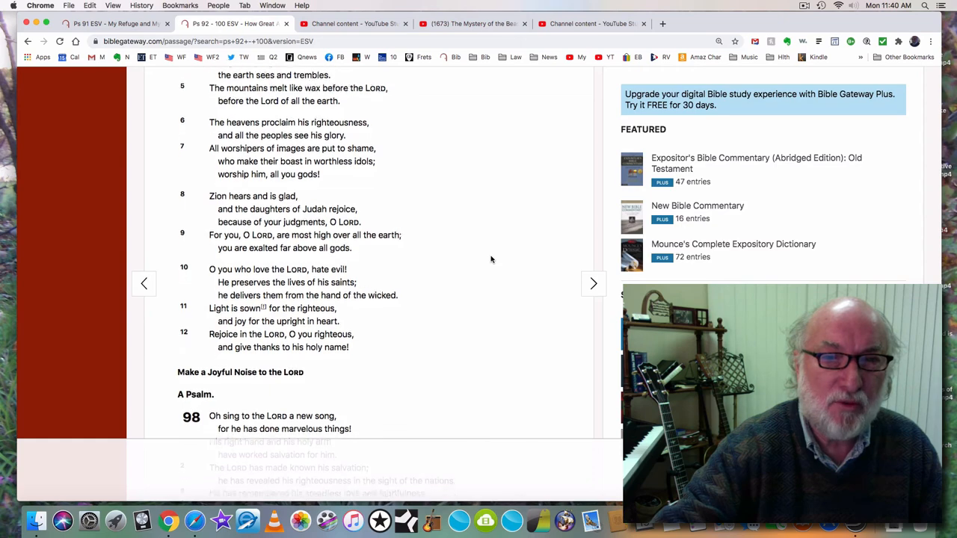
scroll("down", 3)
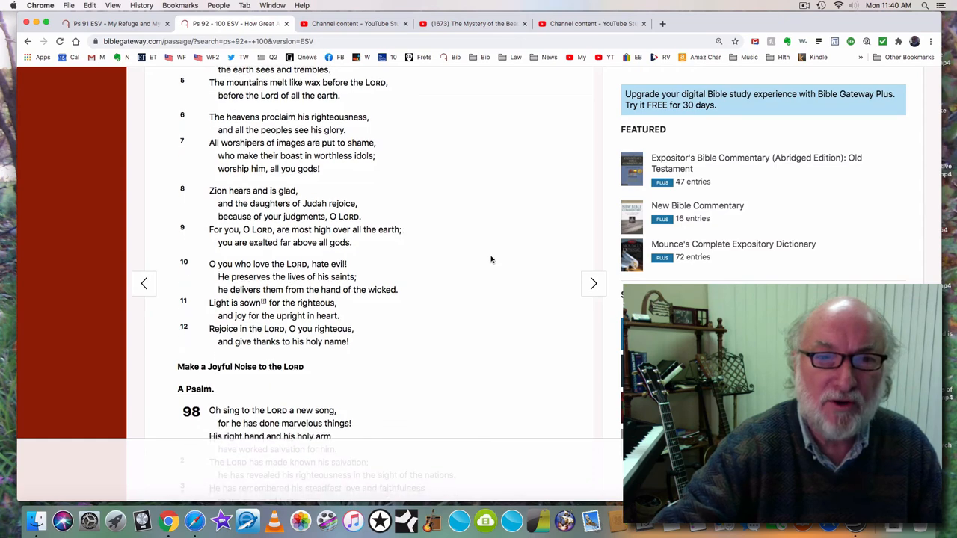
scroll("down", 3)
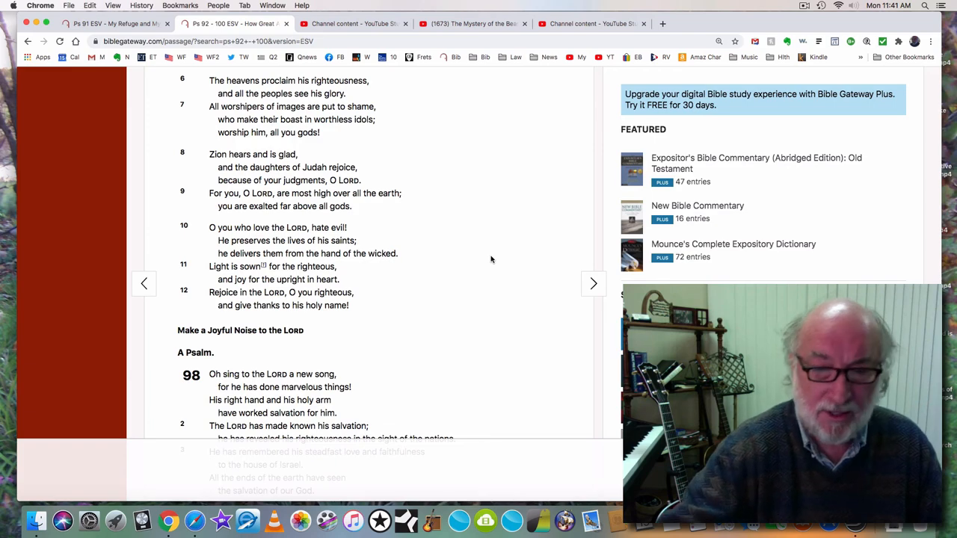
- Scroll through Psalm 98 to verse 9, with Psalm 99's heading 'The Lord Our God Is Holy' below
scroll("down", 3)
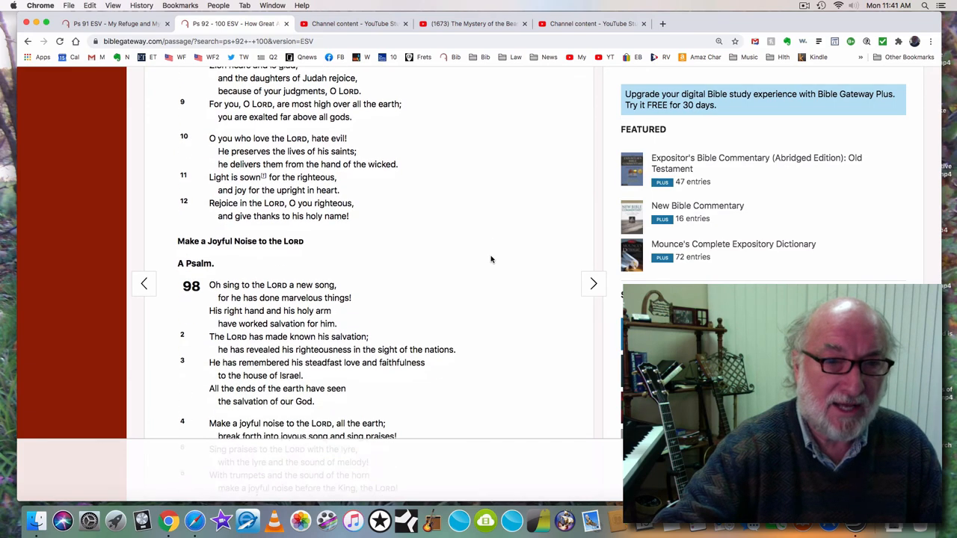
scroll("down", 3)
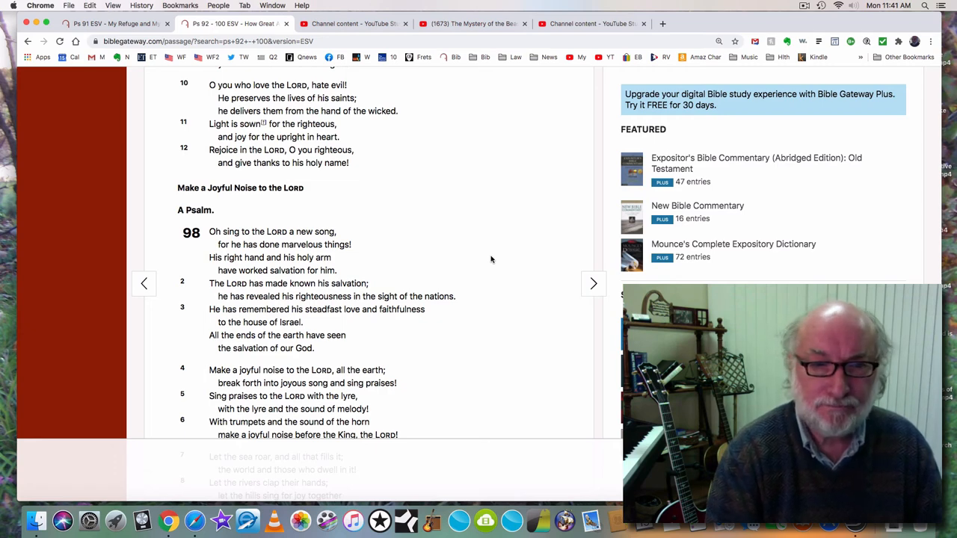
mouse_move(599, 207)
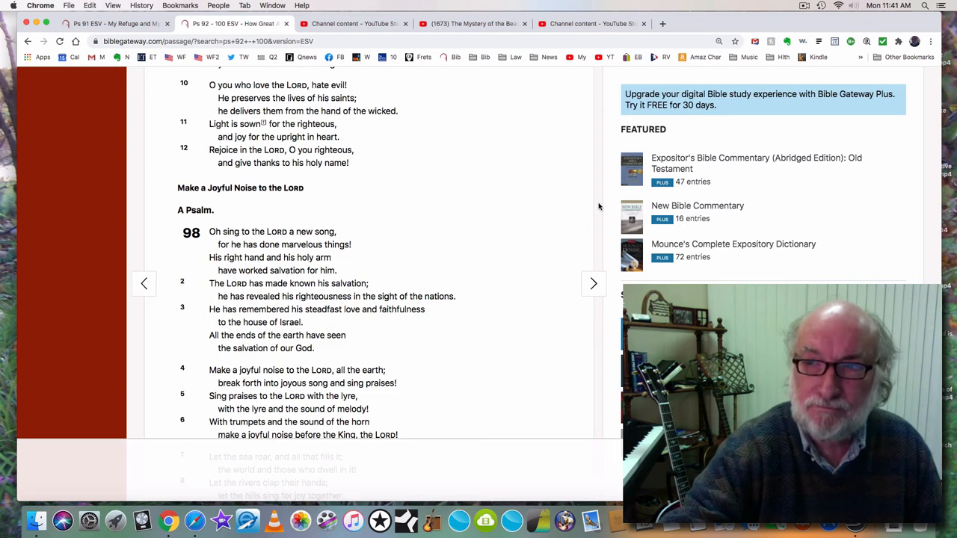
left_click(805, 6)
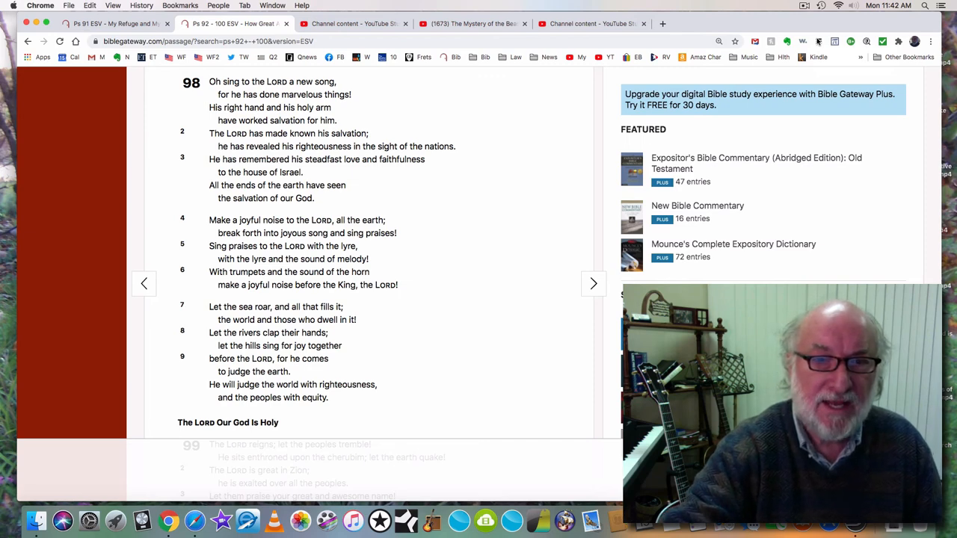
mouse_move(724, 6)
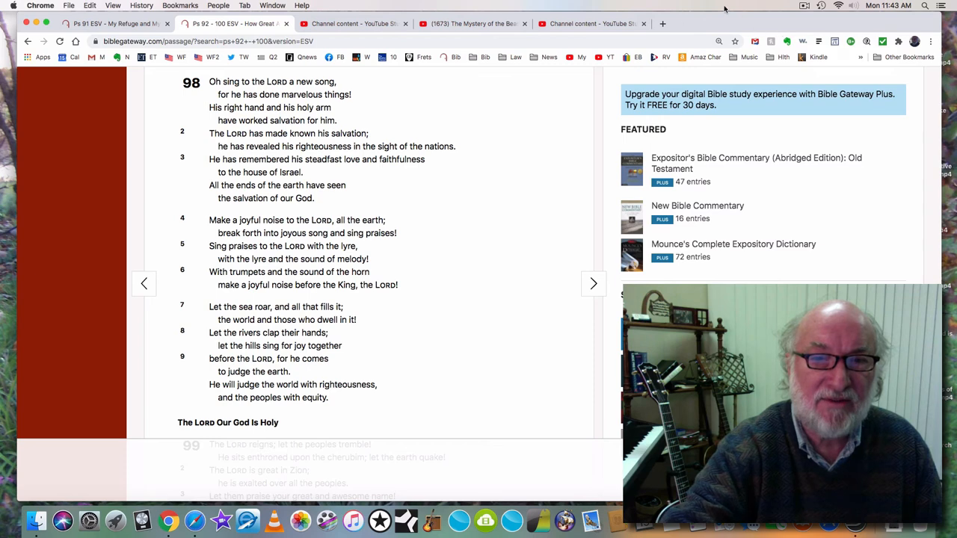
mouse_move(525, 150)
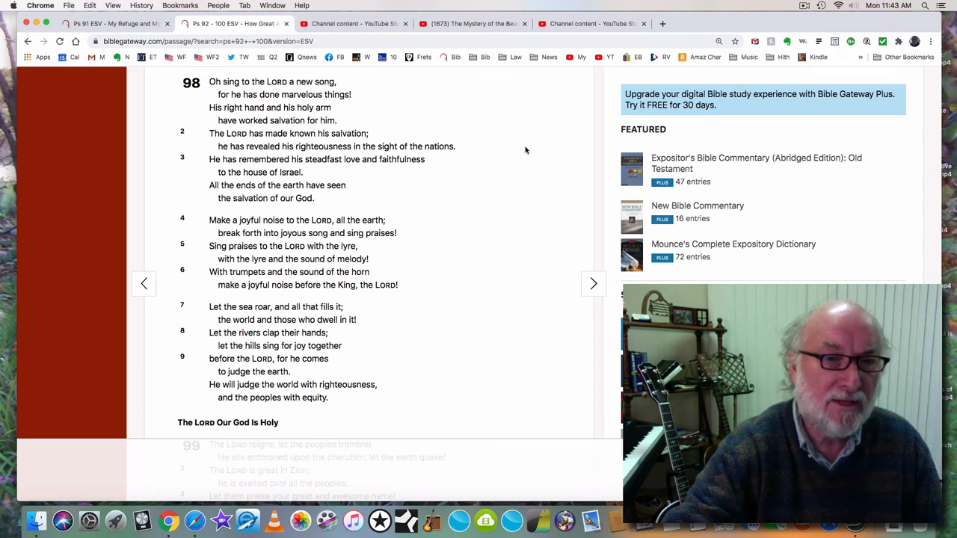
mouse_move(516, 153)
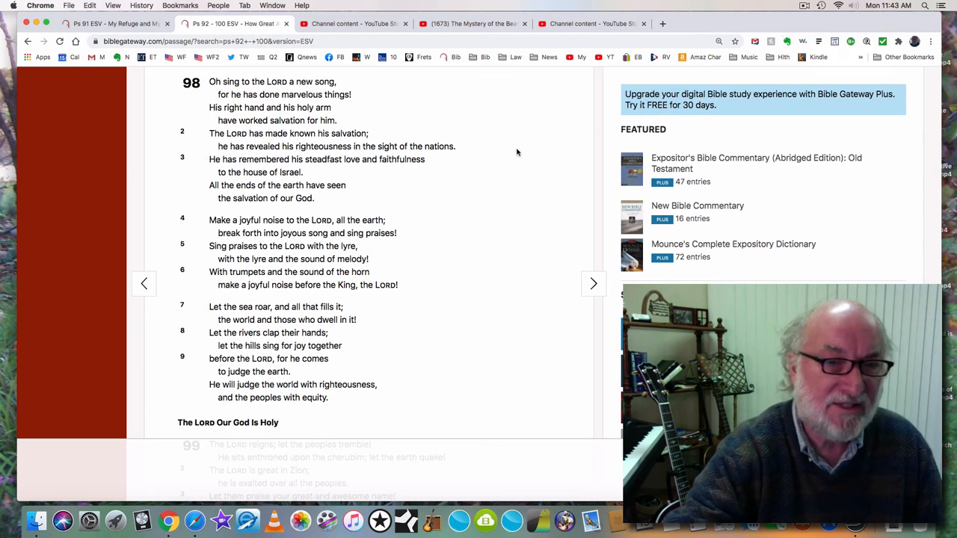
mouse_move(478, 160)
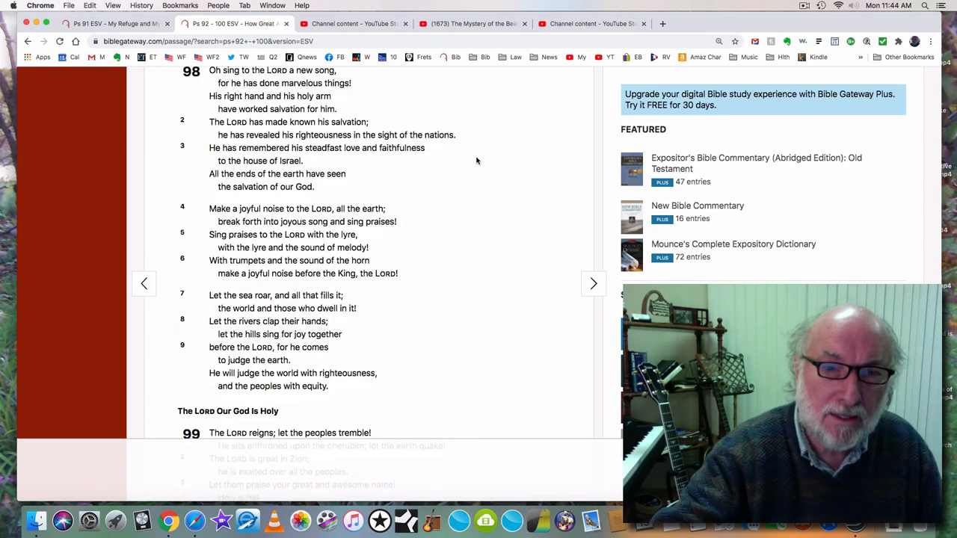
- Scroll down to show Psalm 99 verses 1–7 below Psalm 98's closing verses
scroll("down", 3)
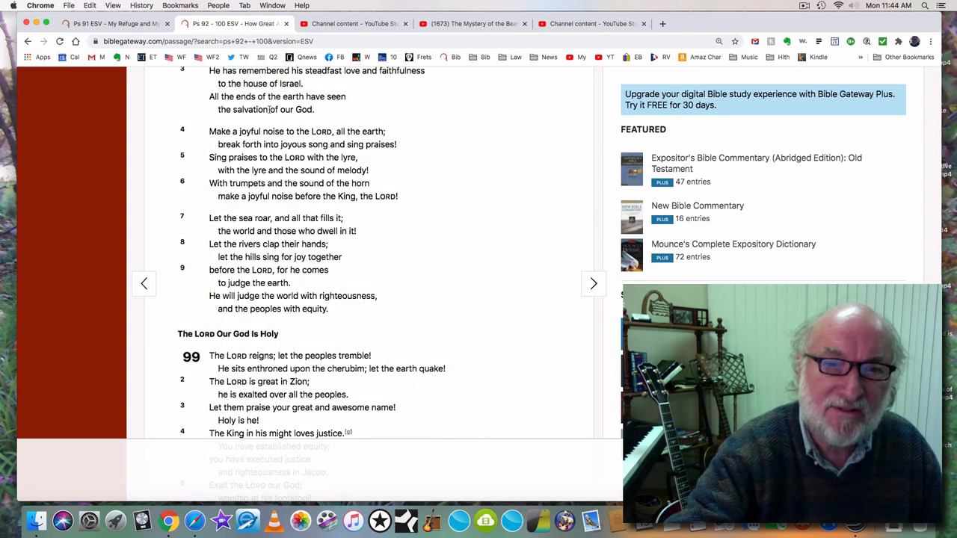
mouse_move(439, 147)
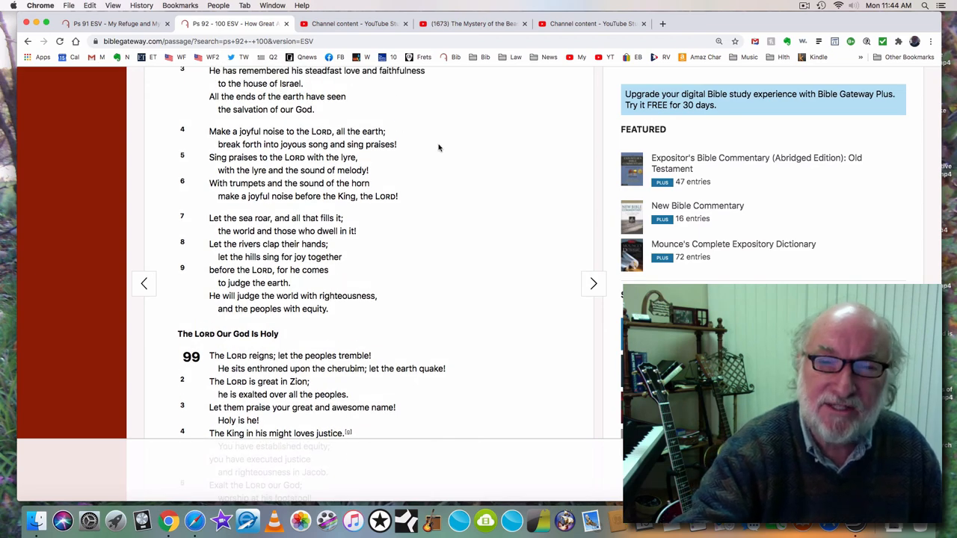
scroll("down", 3)
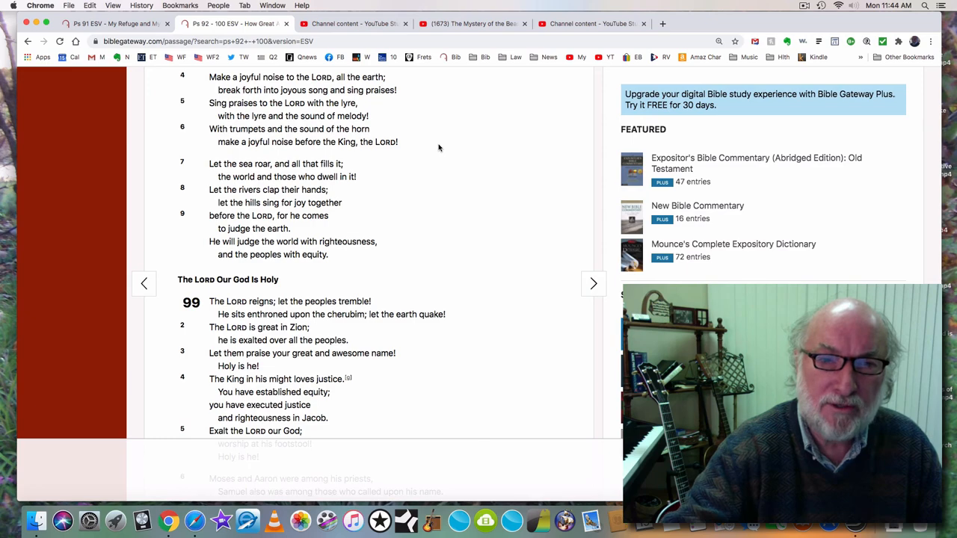
scroll("down", 3)
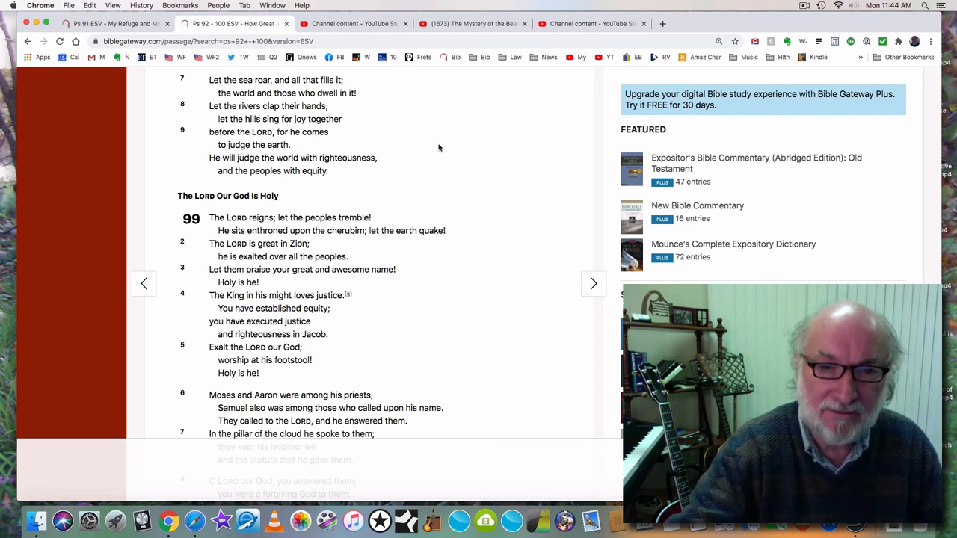
- Scroll through Psalm 99 to verse 9 and the heading His Steadfast Love Endures Forever
scroll("up", 3)
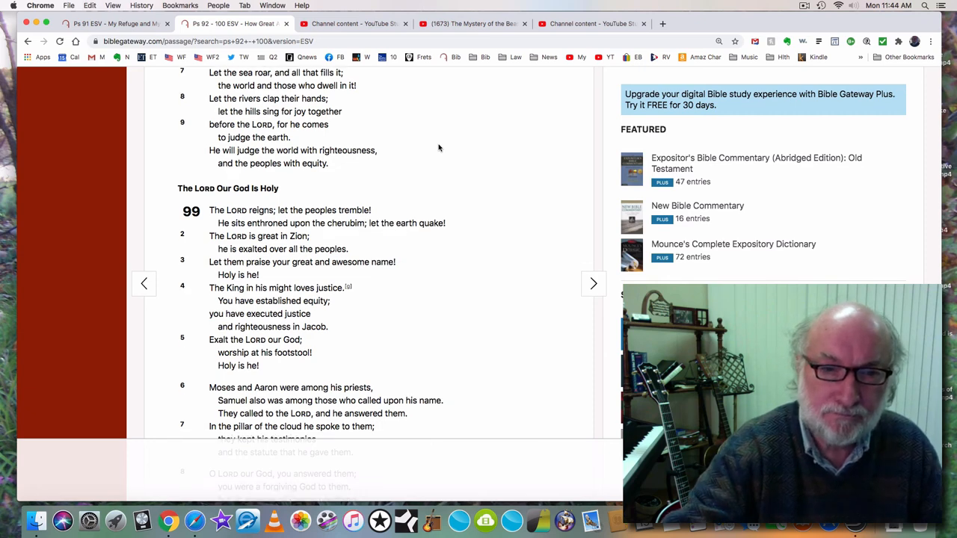
scroll("down", 3)
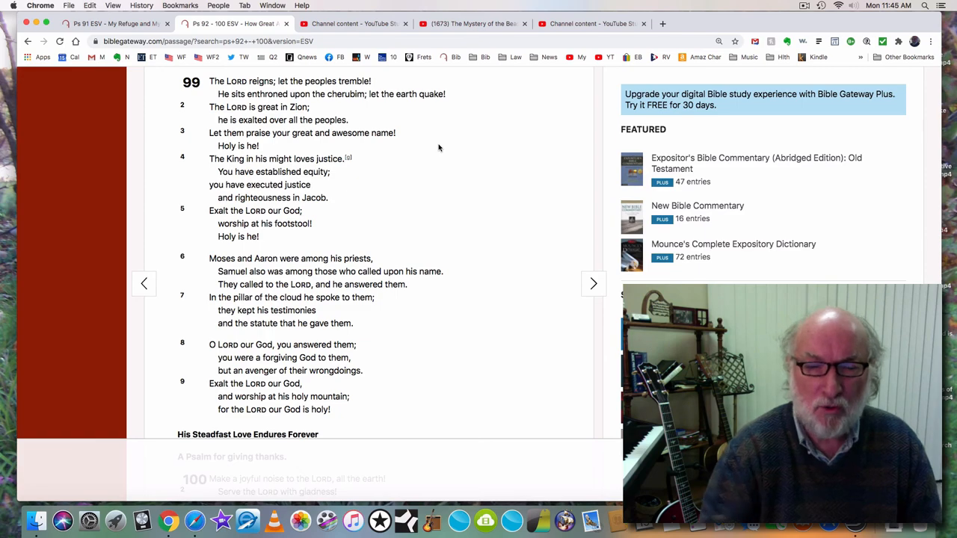
- Scroll down to read Psalm 100, A Psalm for giving thanks, through verse 5
scroll("down", 3)
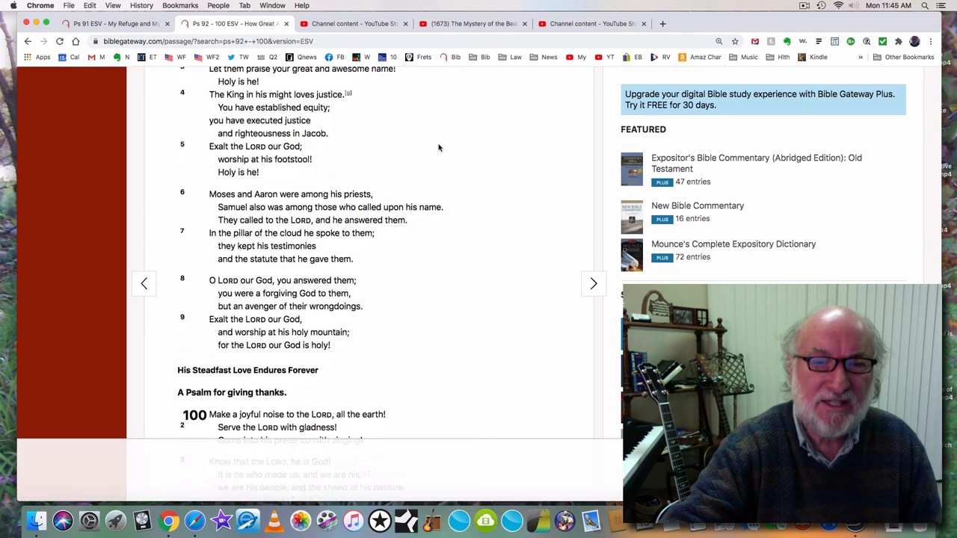
scroll("down", 3)
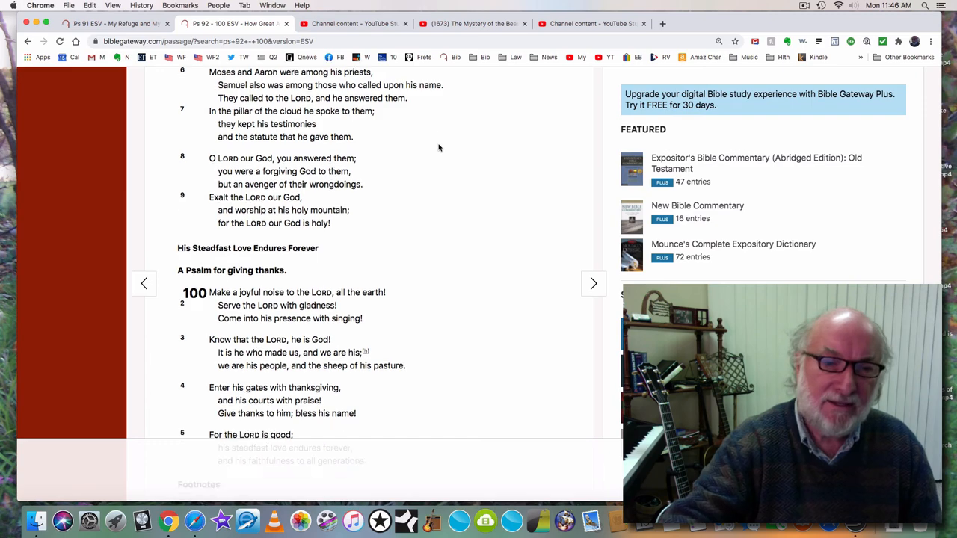
- Scroll past Psalm 100 to review the footnotes from Psalm 92:10 to 100:3
scroll("down", 3)
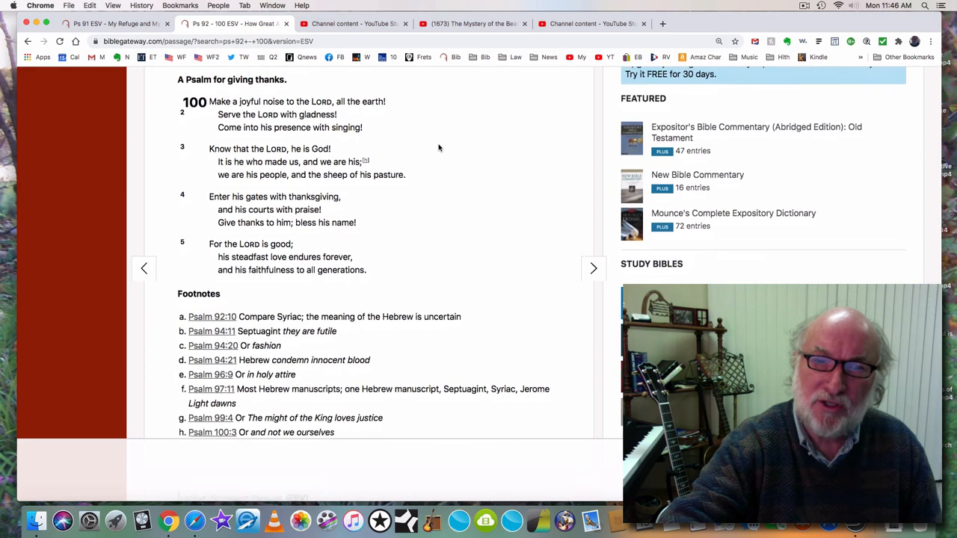
scroll("down", 3)
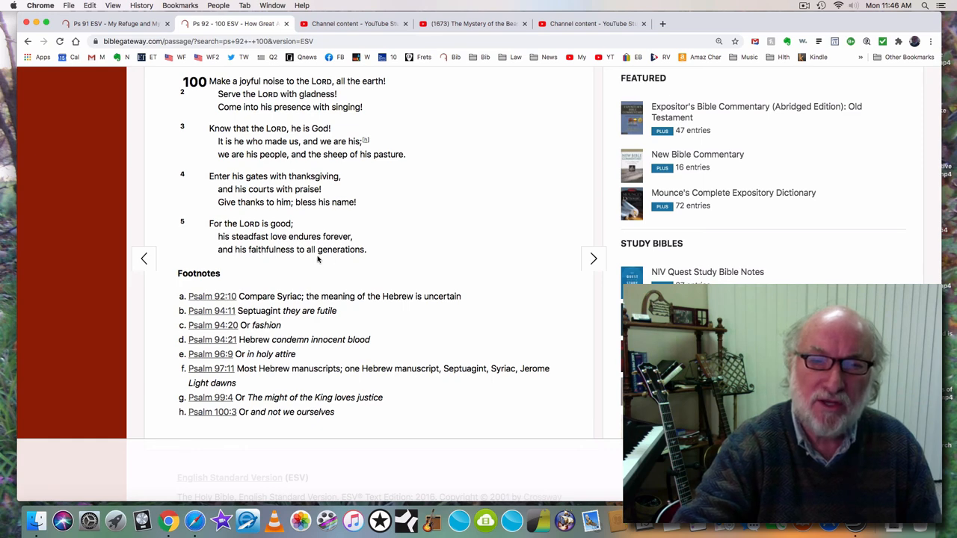
mouse_move(415, 253)
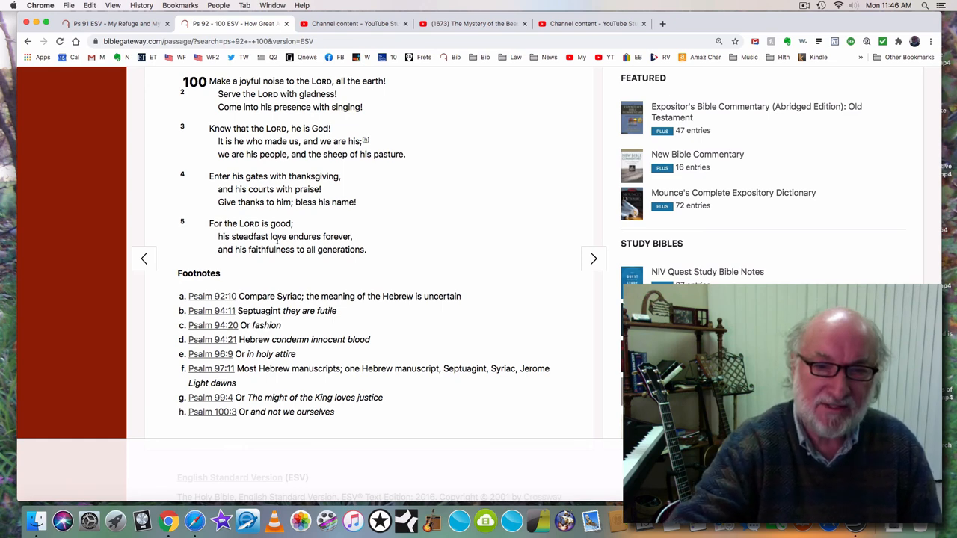
mouse_move(281, 264)
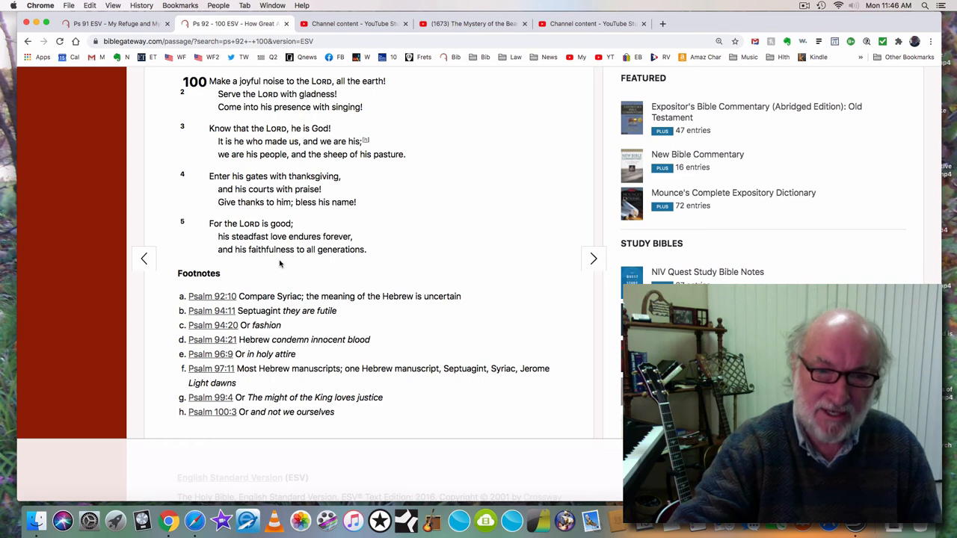
mouse_move(536, 188)
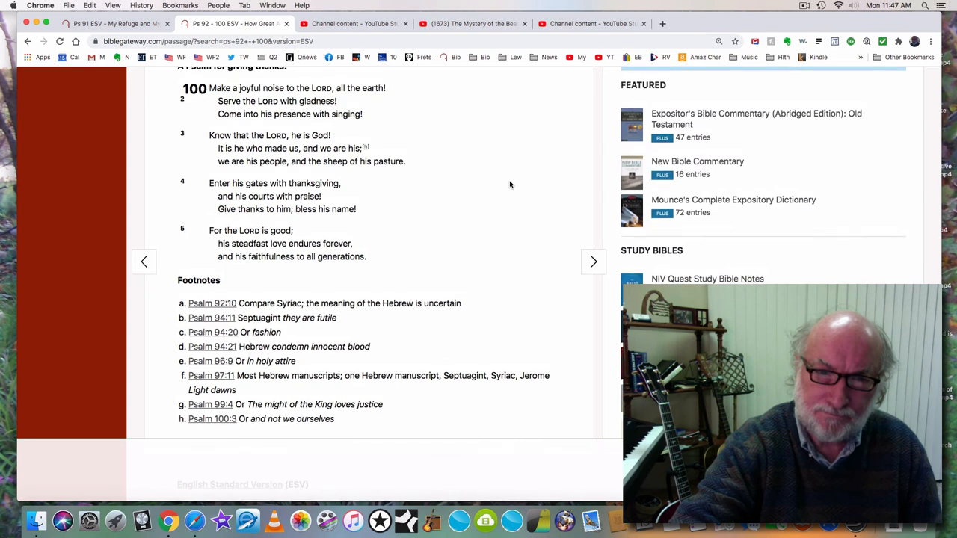
scroll("up", 3)
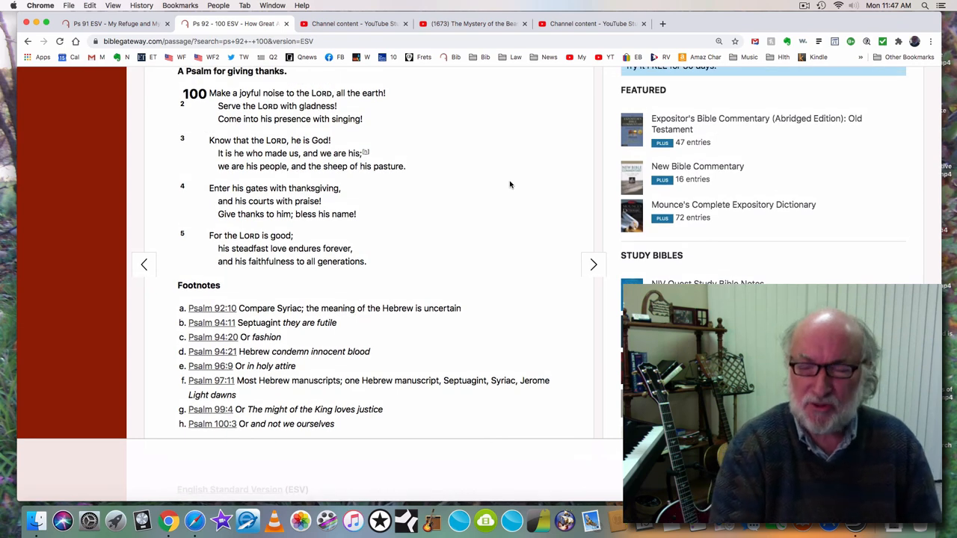